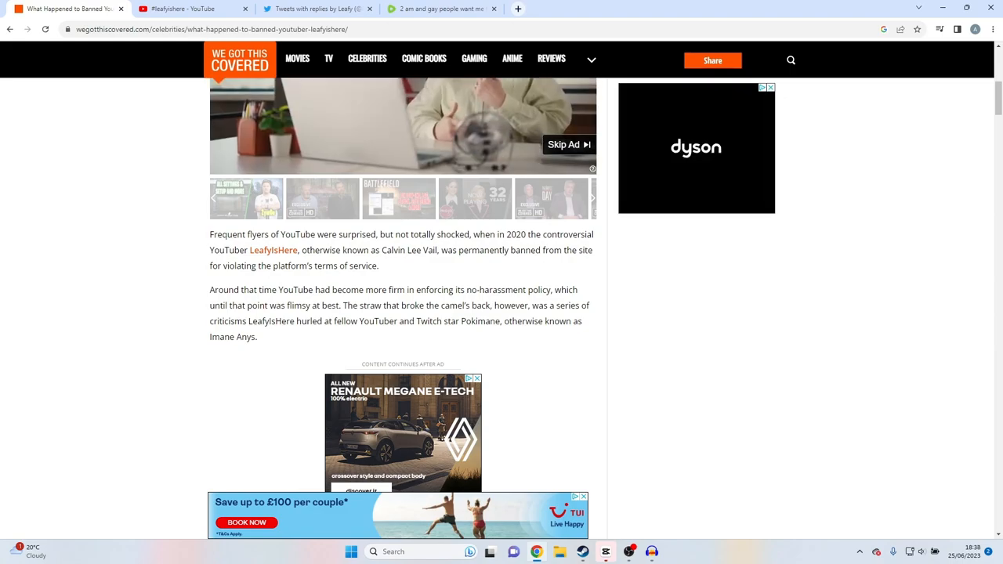
Glance at the Dexerto return article, then read the ban article to the LeafyCast section.
left_click(564, 8)
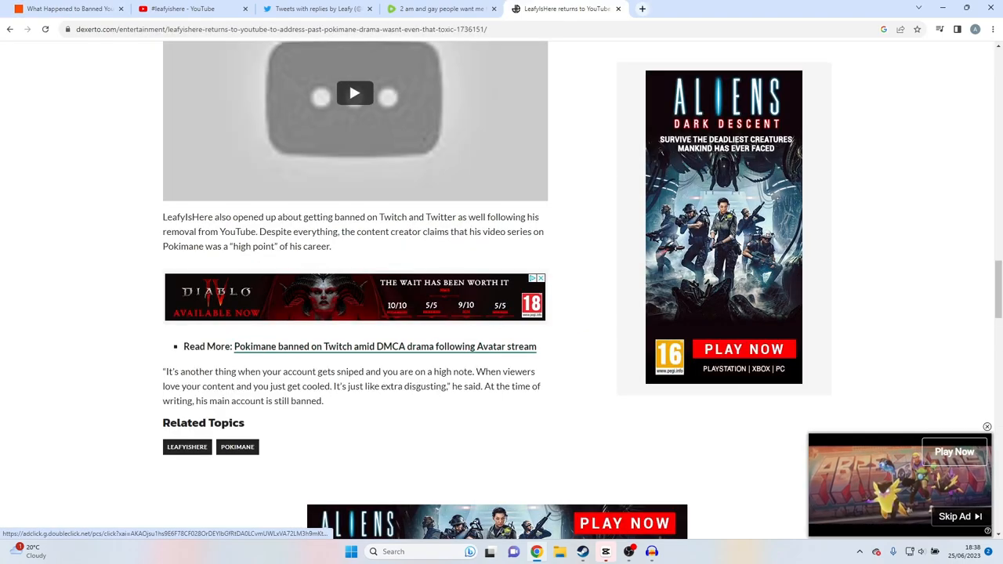
left_click(313, 9)
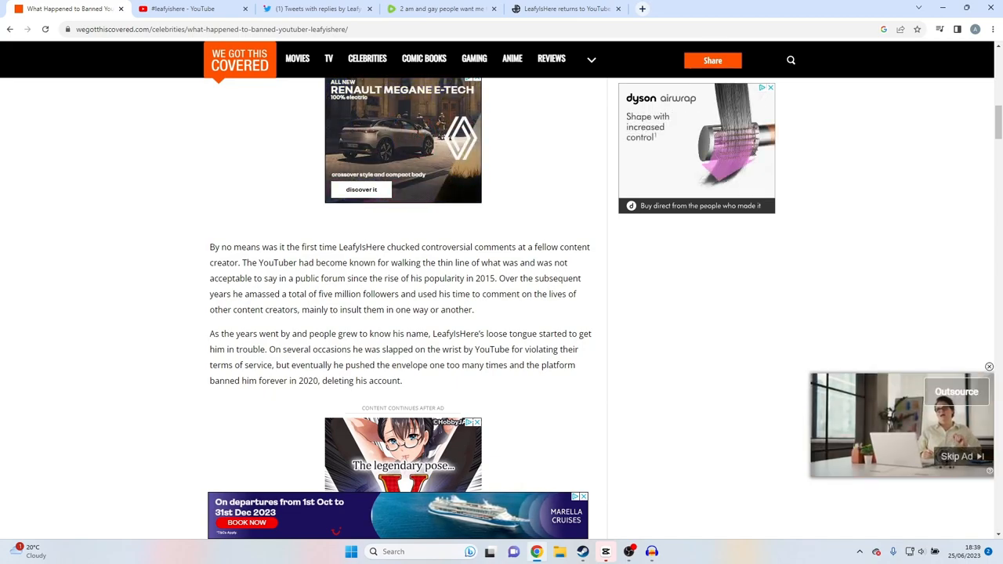
scroll("up", 3)
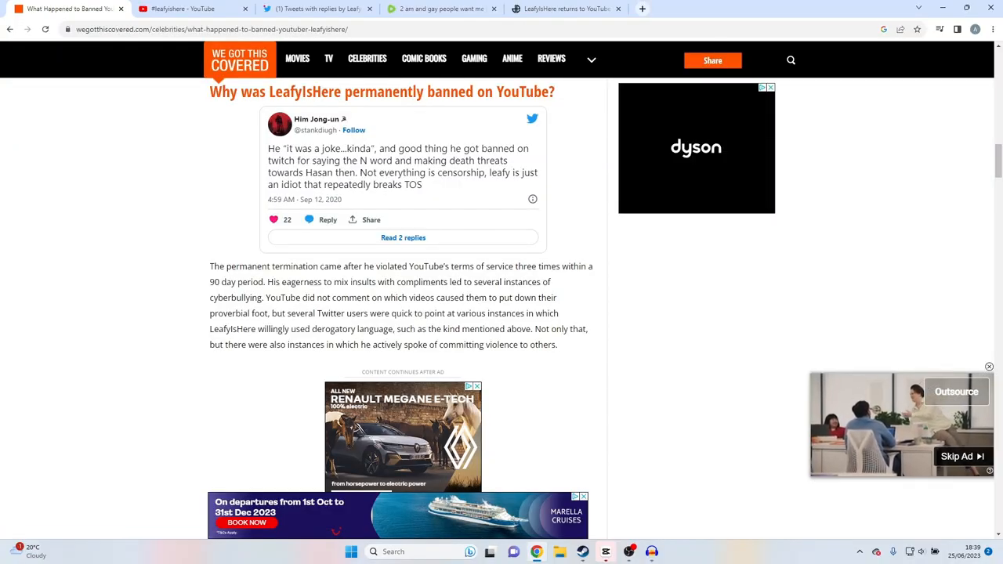
scroll("down", 3)
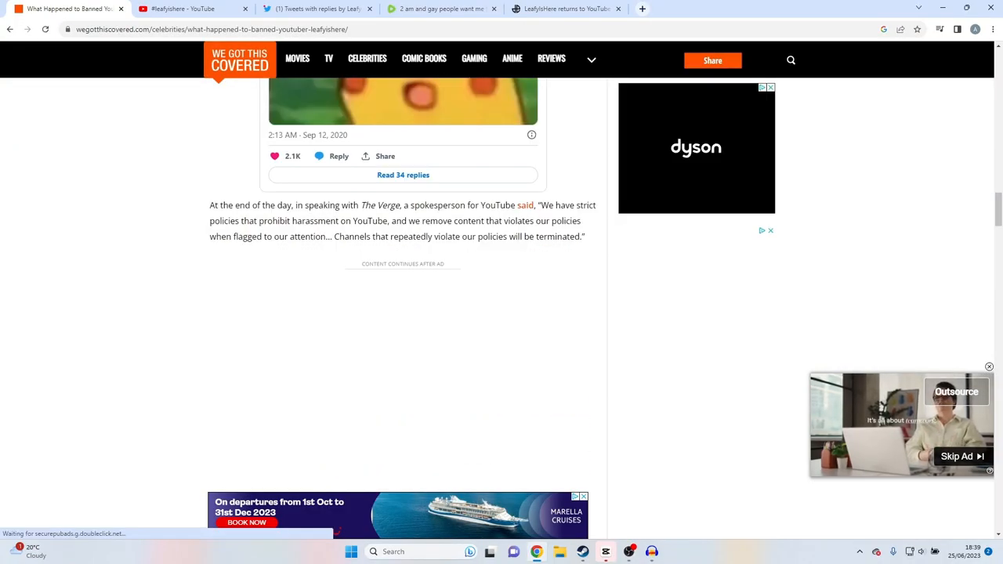
scroll("down", 3)
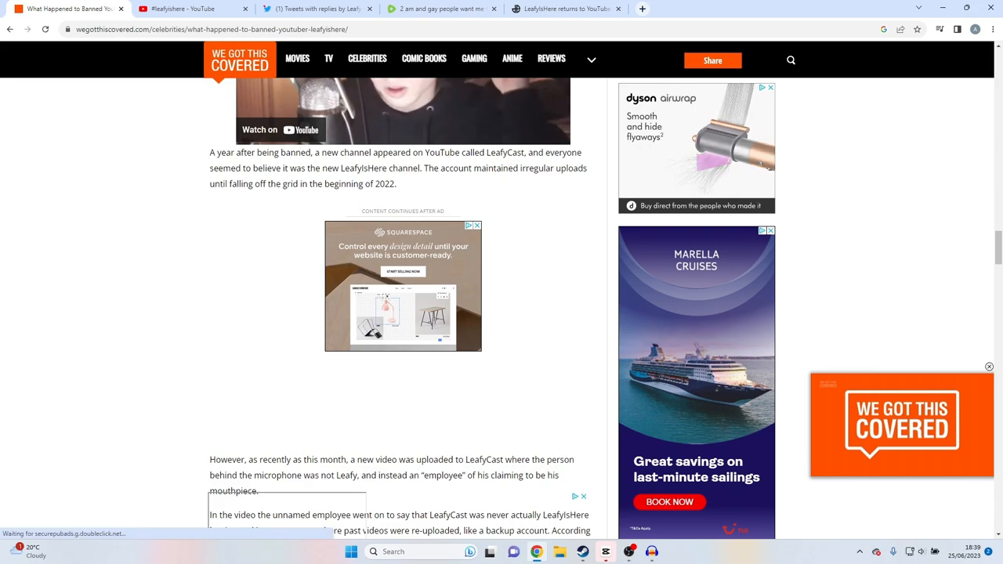
double_click(504, 152)
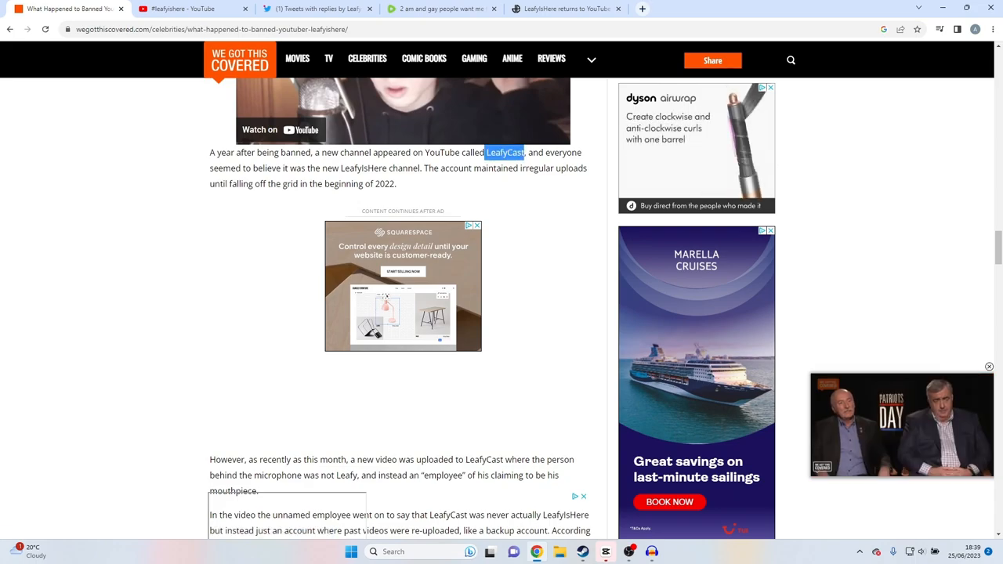
left_click(313, 9)
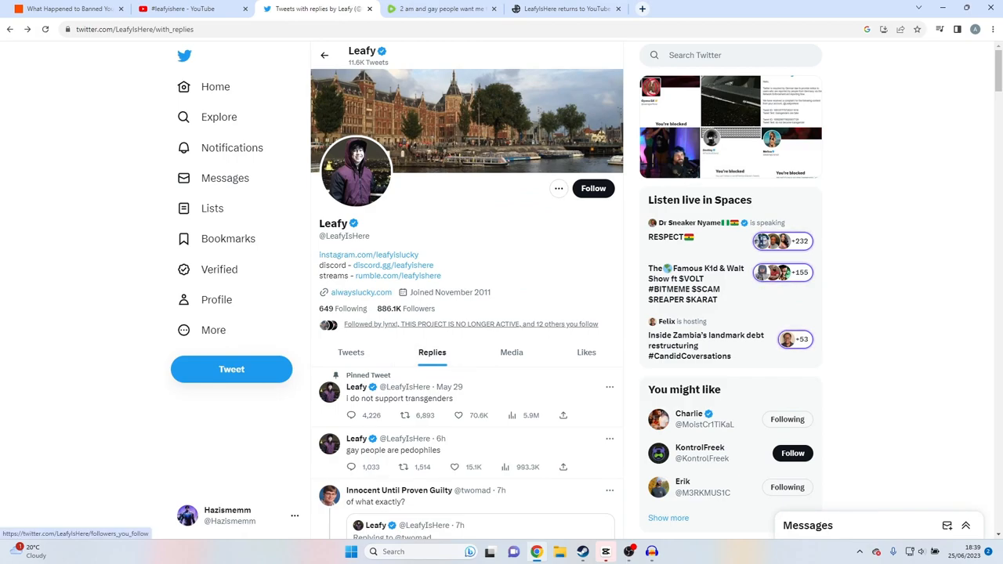
Go full screen and open Leafy's pinned 'i do not support transgenders' tweet to read replies.
scroll("down", 3)
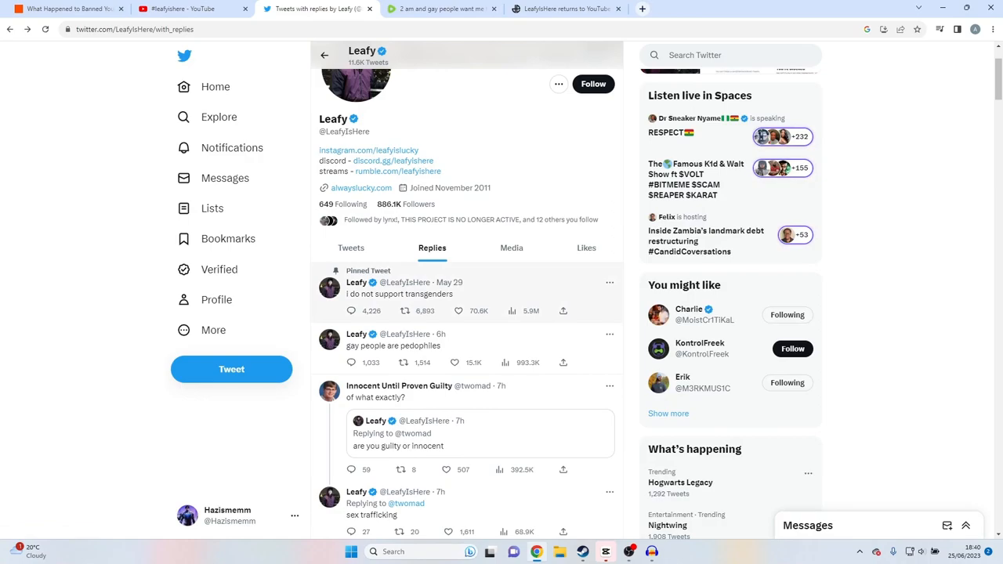
key("F11")
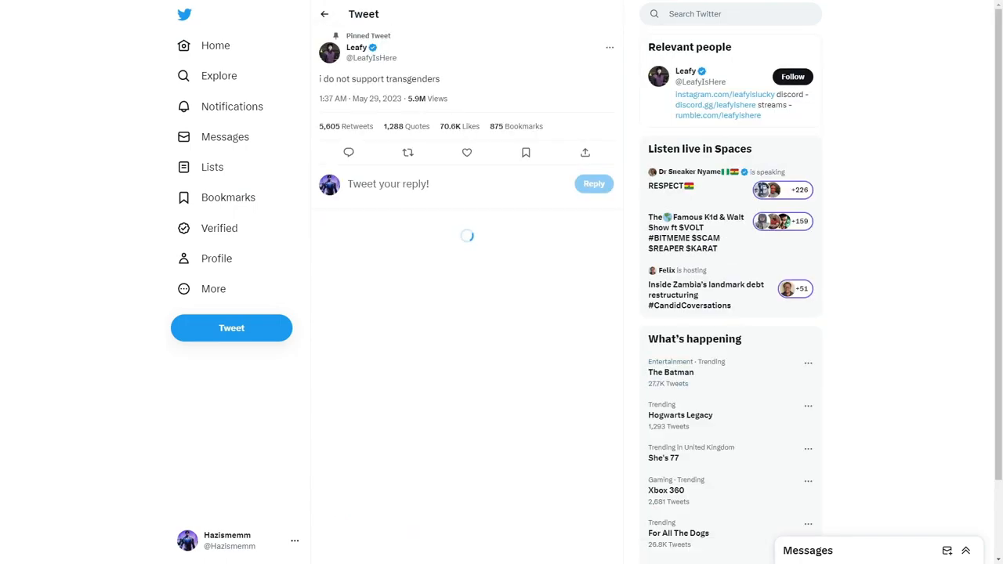
scroll("down", 3)
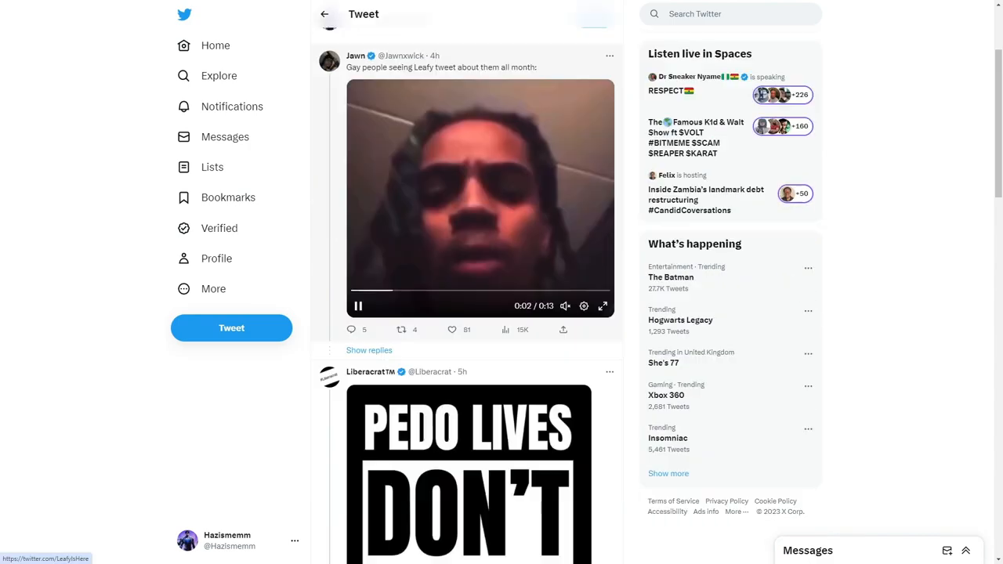
scroll("down", 3)
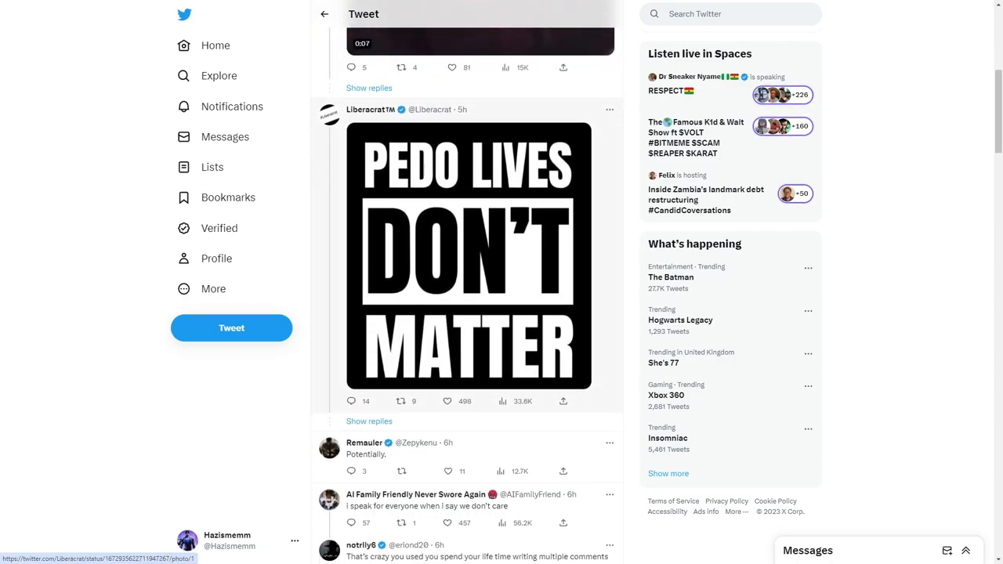
scroll("down", 3)
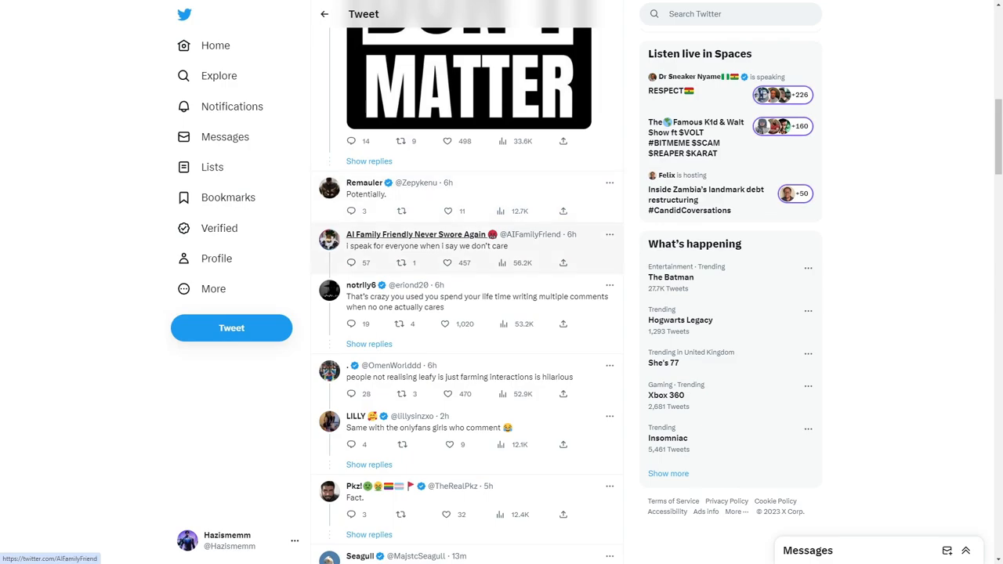
left_click(447, 262)
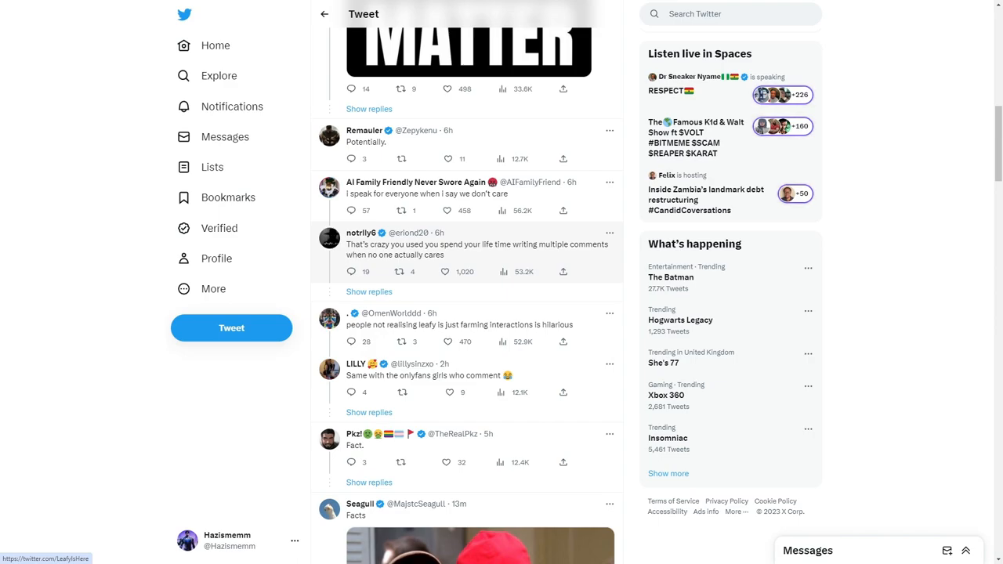
Enlarge and close the screenshot in KEEM's tweet, then read replies down to June 22.
scroll("up", 3)
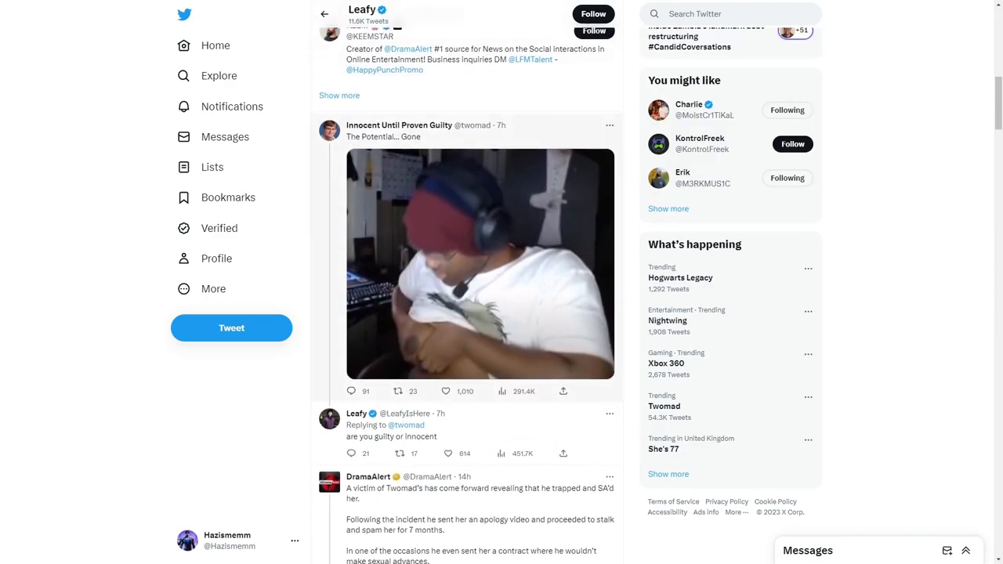
scroll("down", 3)
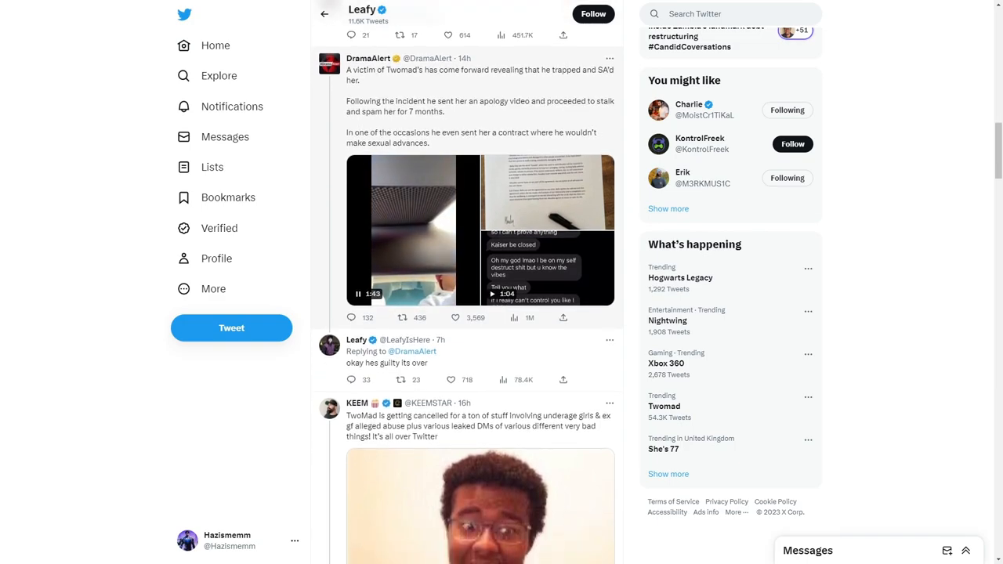
scroll("down", 3)
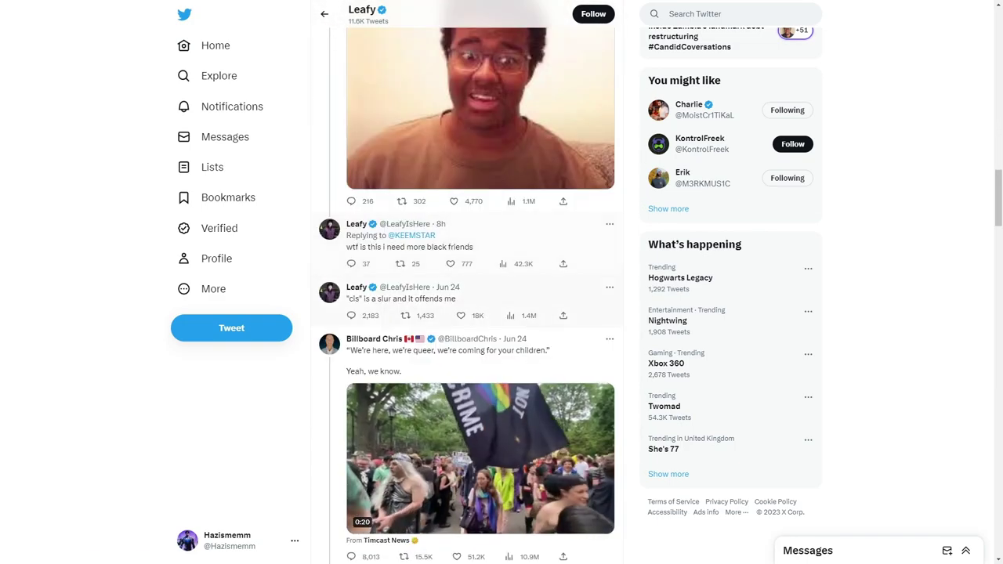
left_click(402, 298)
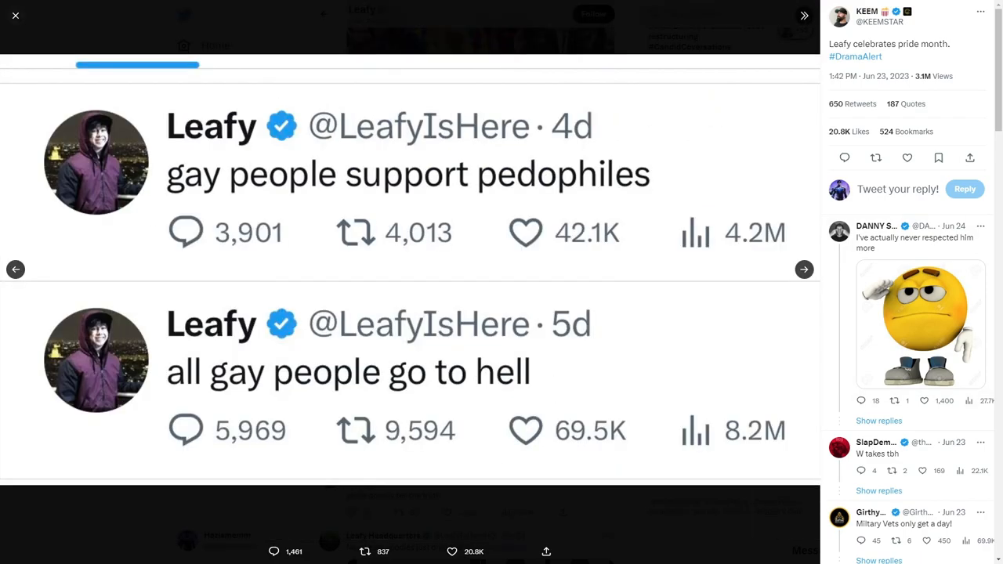
left_click(15, 15)
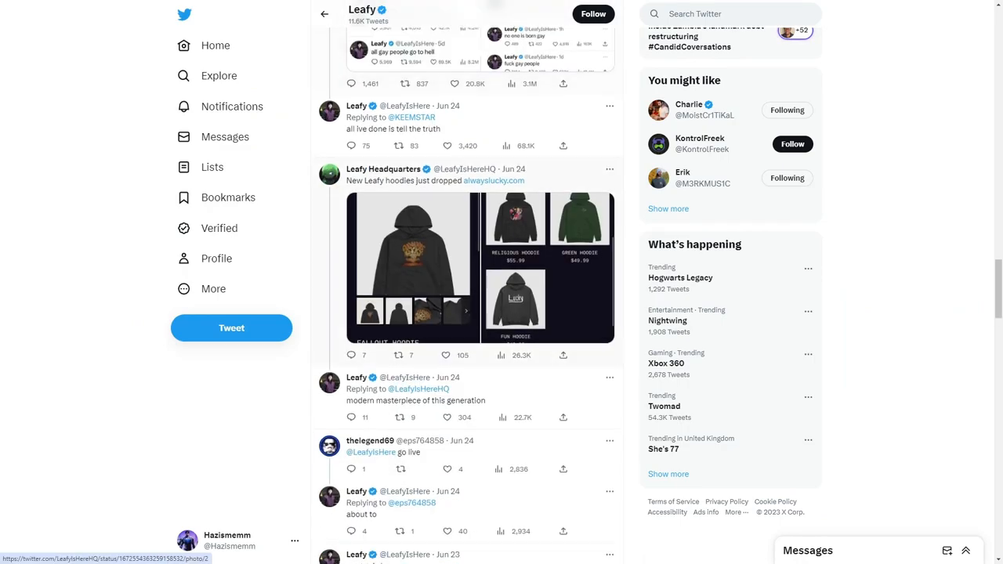
left_click(383, 169)
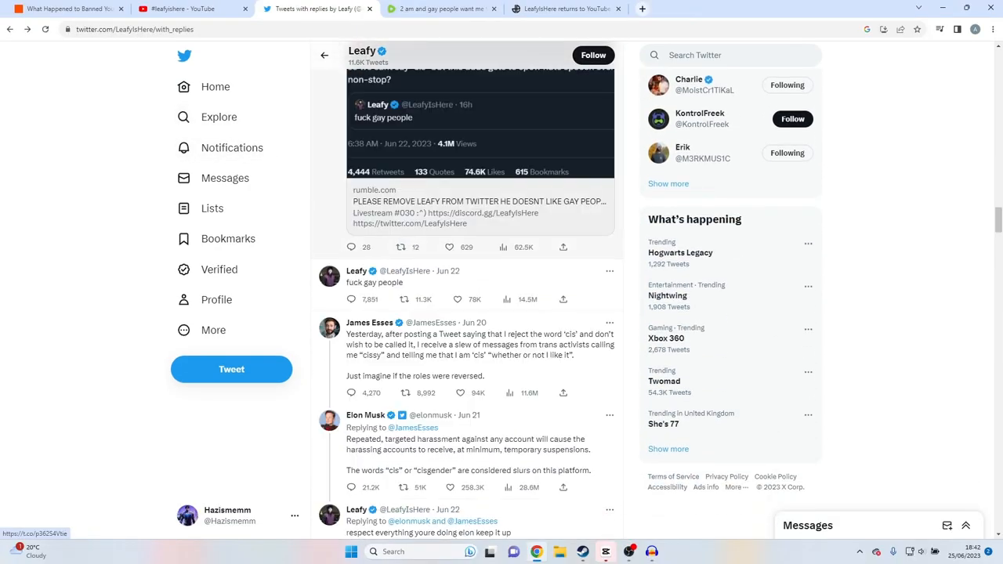
Go from Leafy's Rumble stream to the LeafyIsHere channel video list, then start a new tab.
left_click(215, 86)
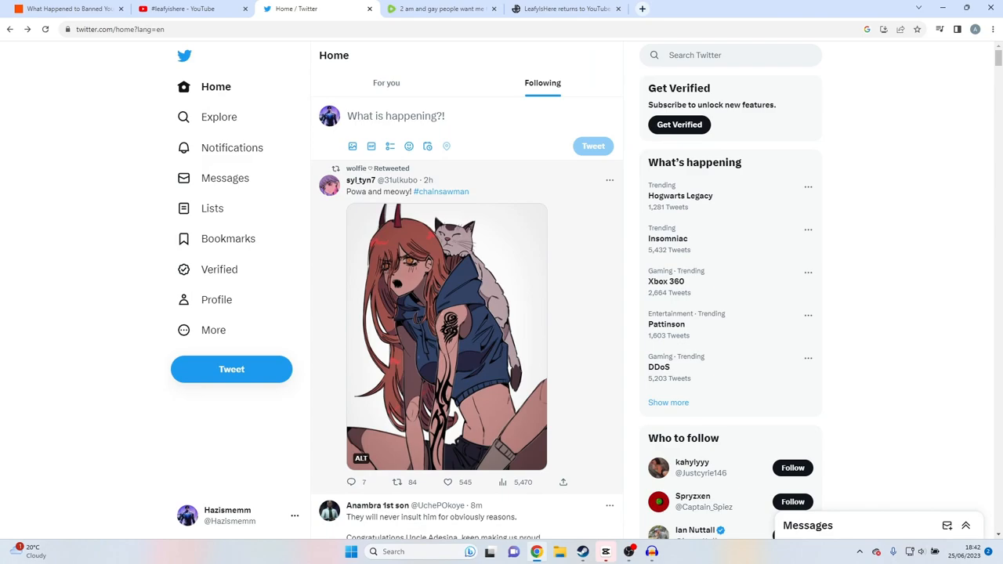
scroll("up", 3)
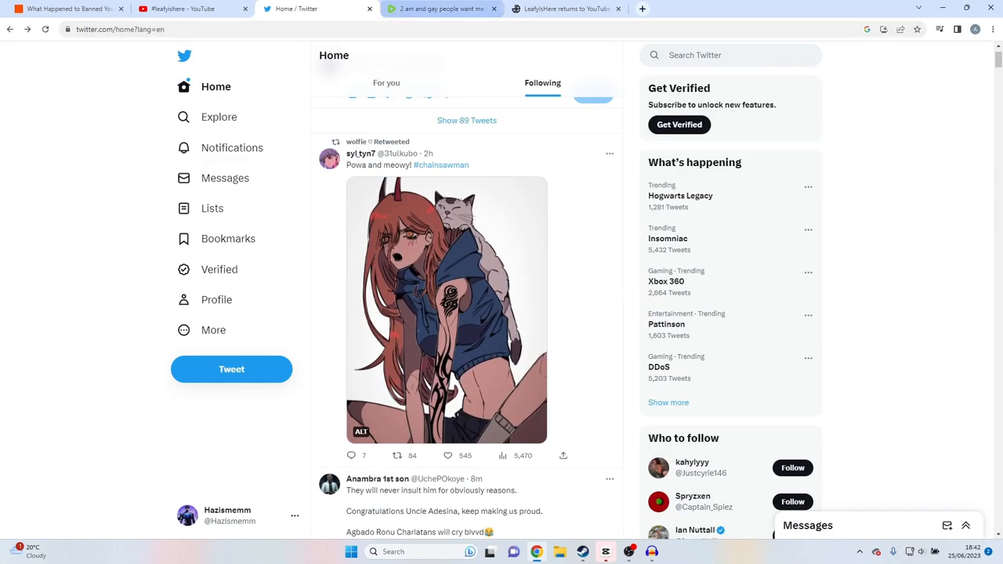
left_click(441, 9)
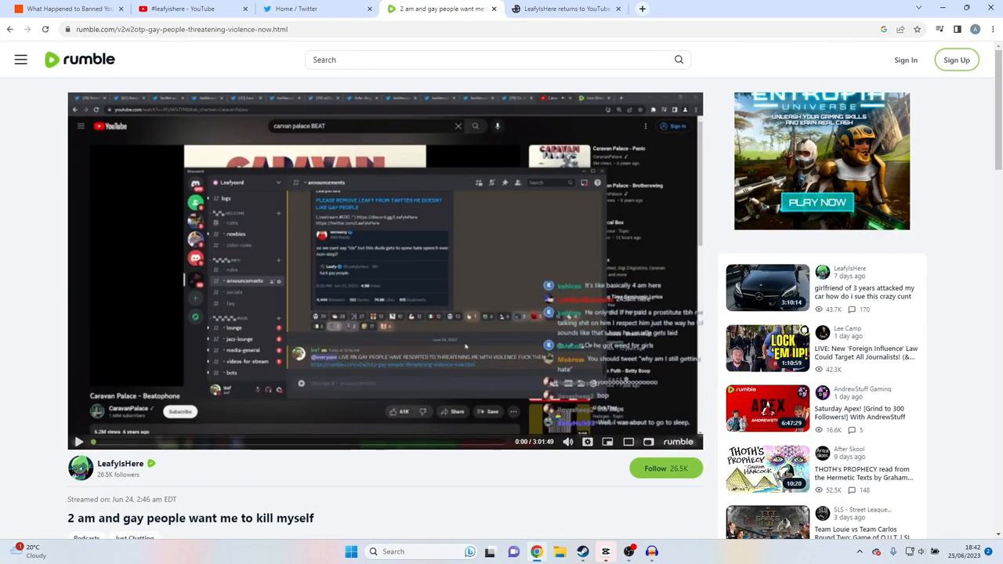
left_click(119, 463)
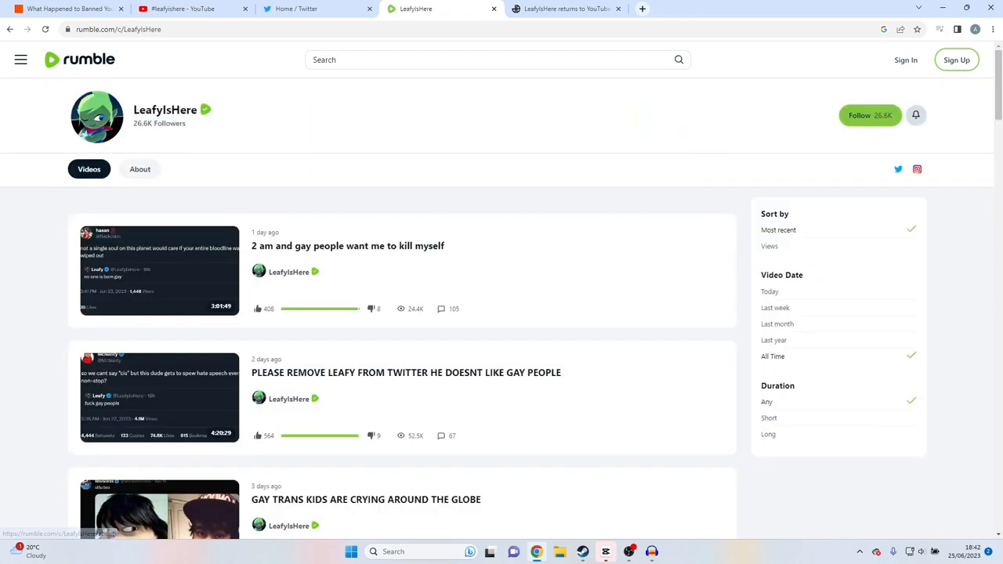
left_click(767, 9)
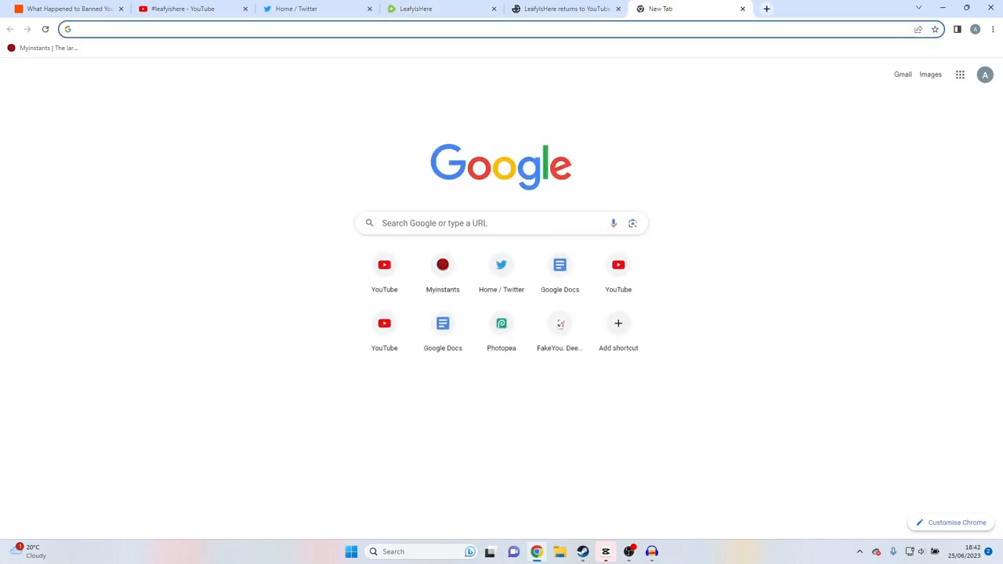
Search Google for 'what is rumble' and read the online video platform results.
type("what is rumble")
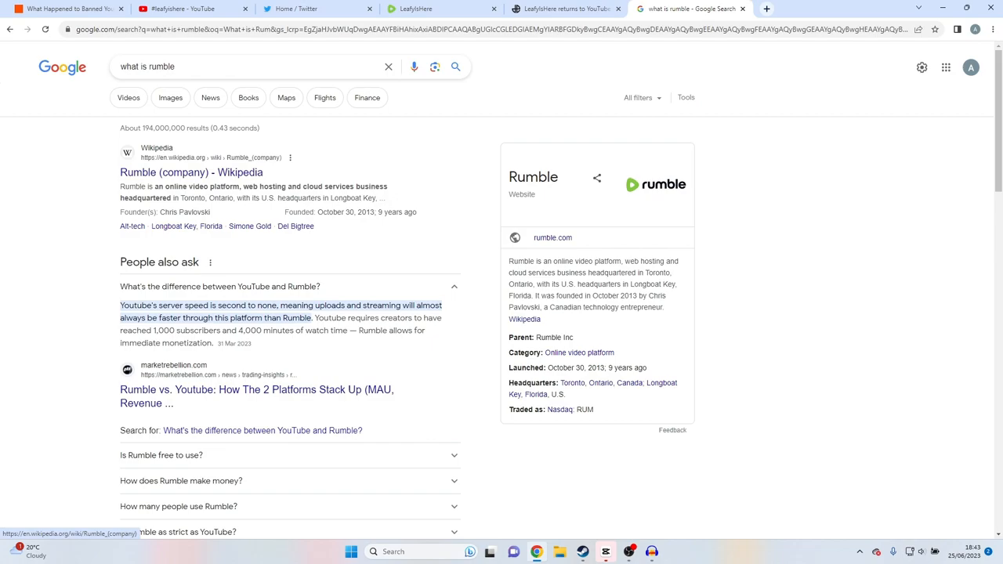
scroll("down", 3)
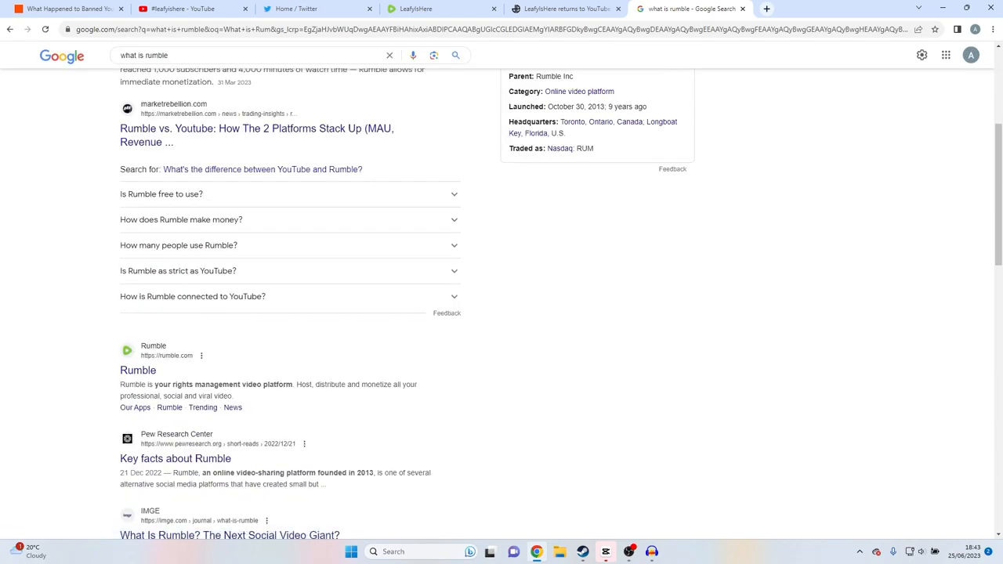
scroll("down", 3)
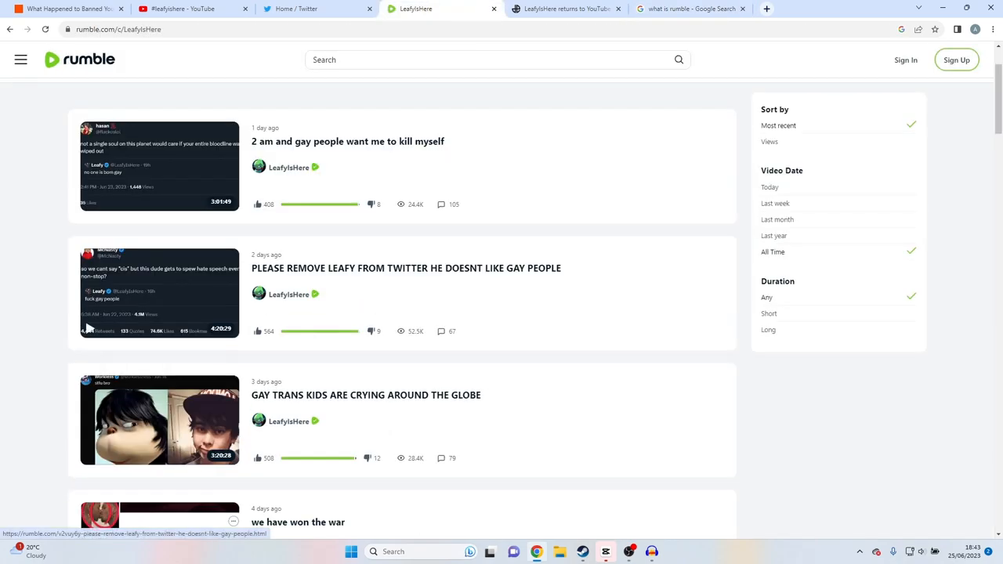
scroll("down", 3)
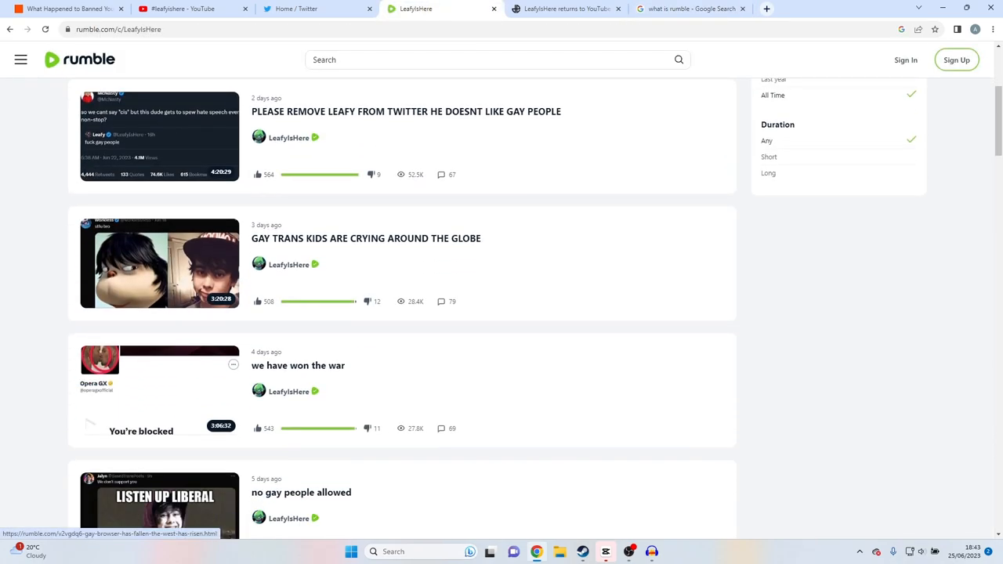
scroll("down", 3)
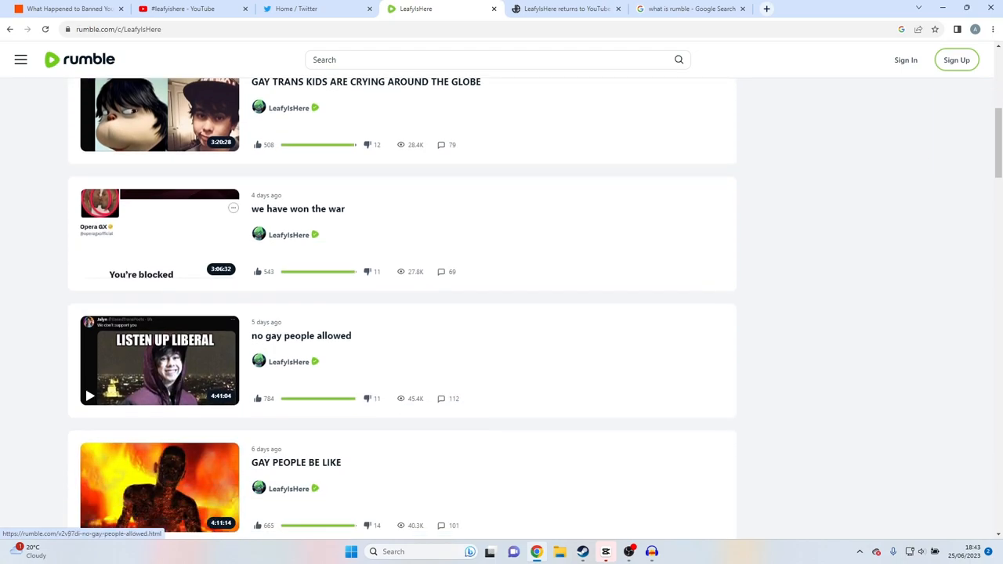
scroll("down", 3)
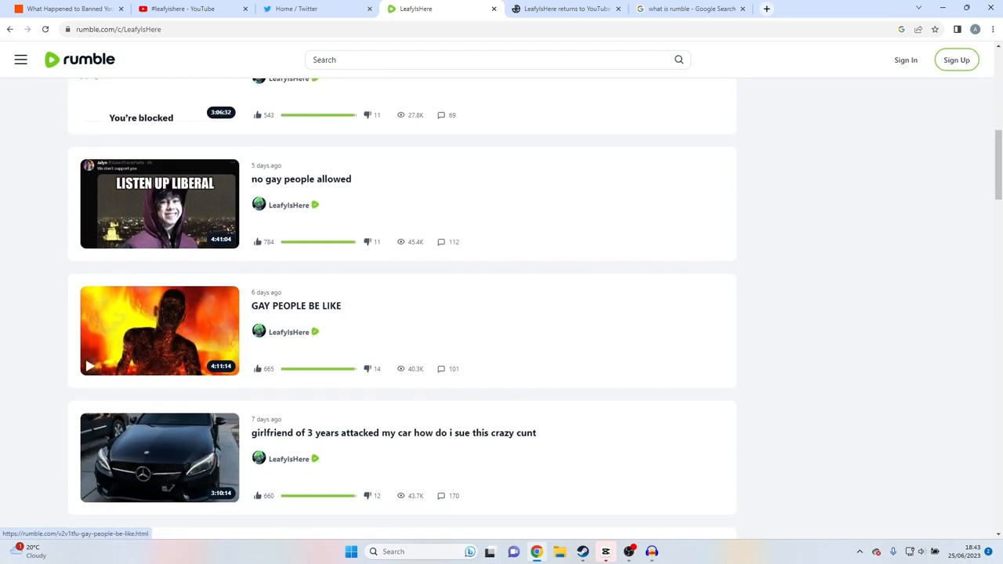
scroll("up", 3)
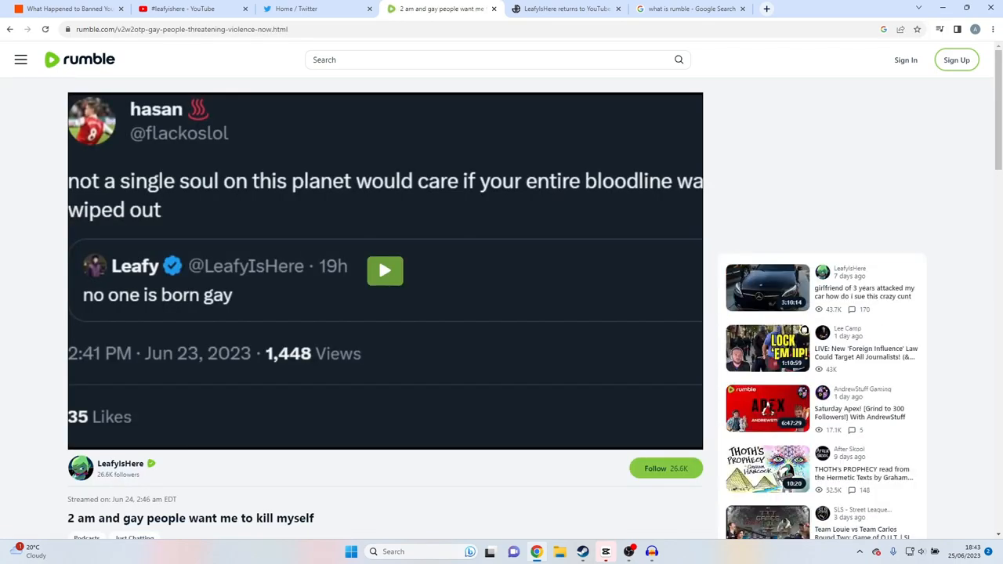
Play the stream '2 am and gay people want me to kill myself' to about four minutes.
left_click(385, 270)
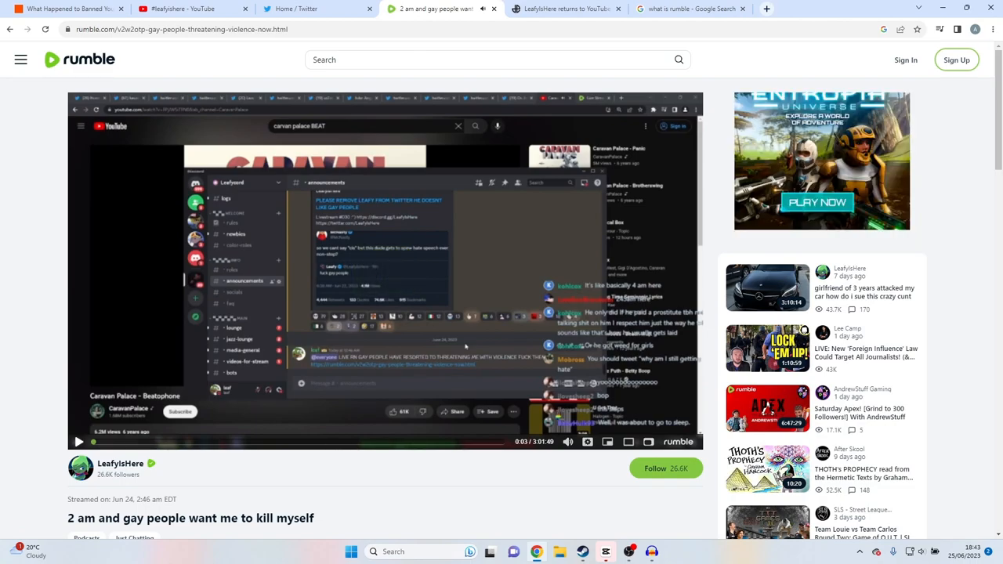
mouse_move(102, 441)
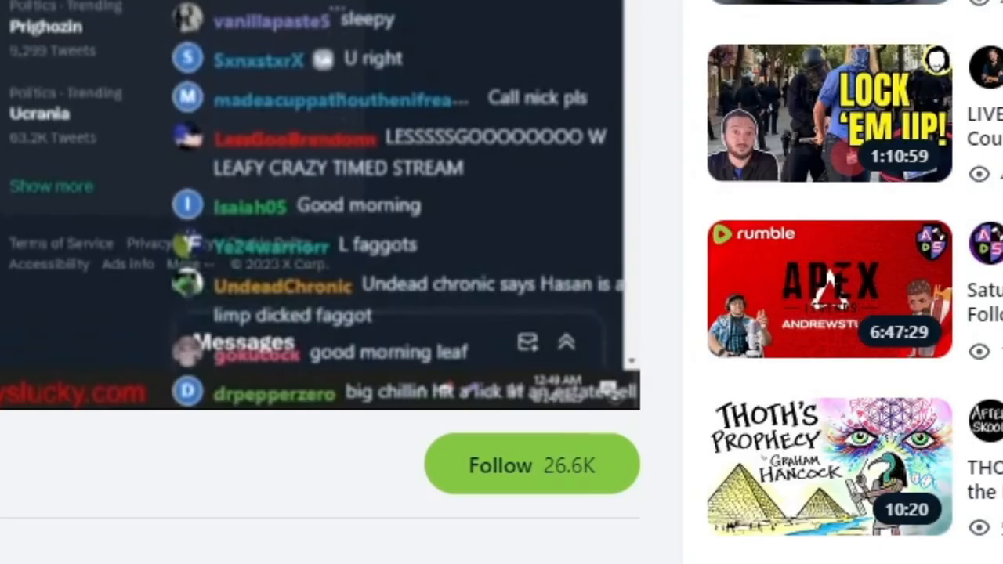
scroll("down", 3)
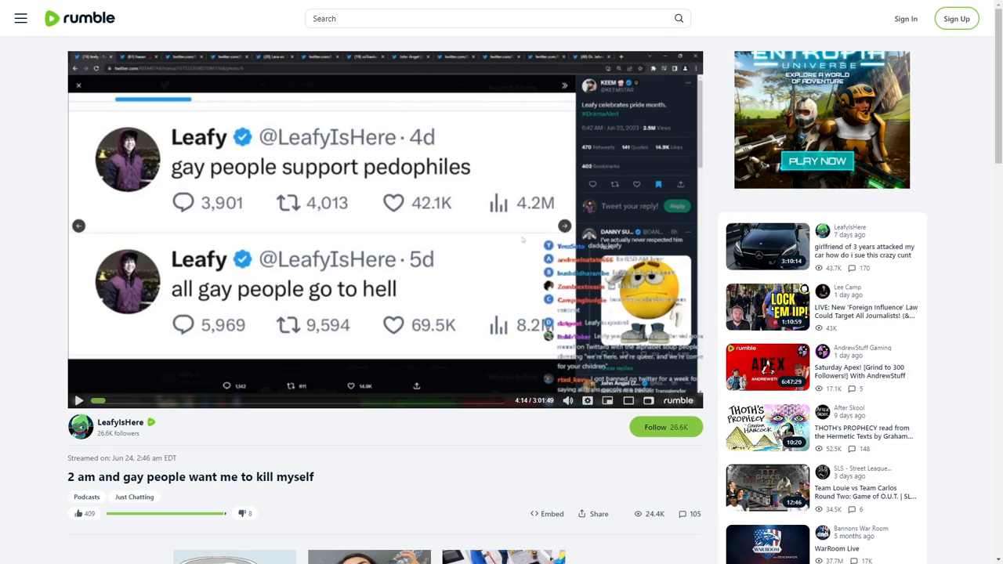
mouse_move(141, 401)
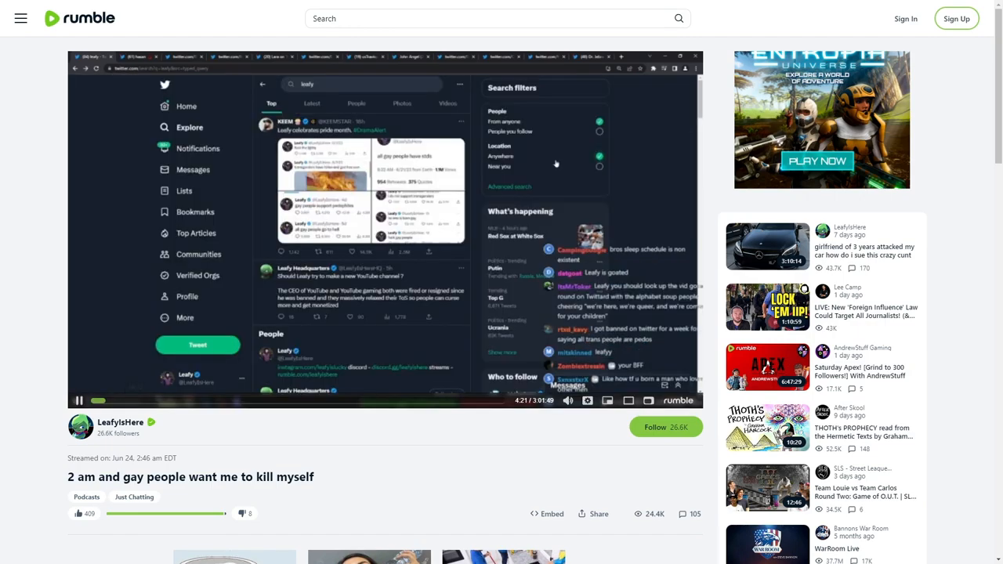
mouse_move(107, 400)
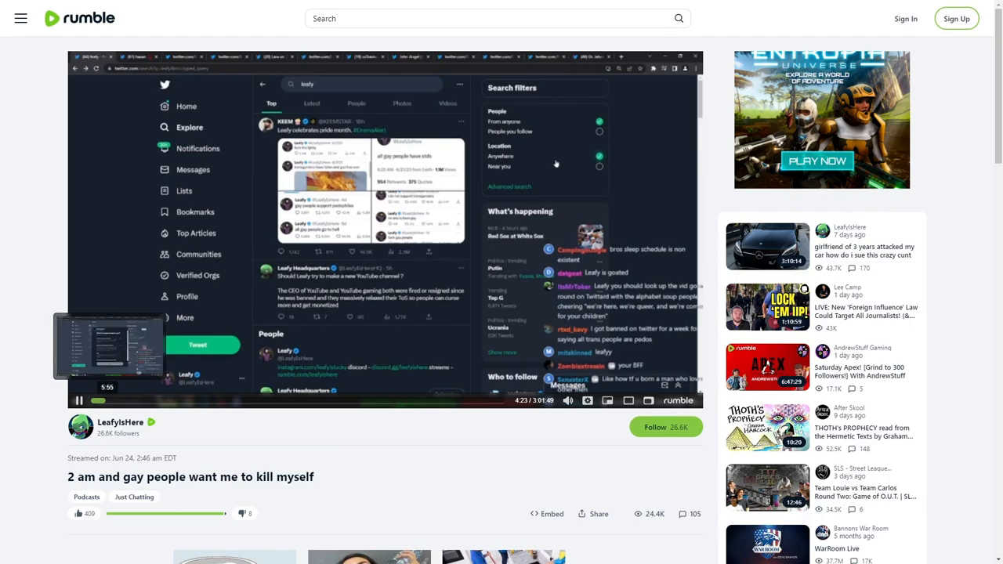
Seek the stream ahead to about 37 minutes, then open 'girlfriend of 3 years attacked my car'.
left_click(79, 401)
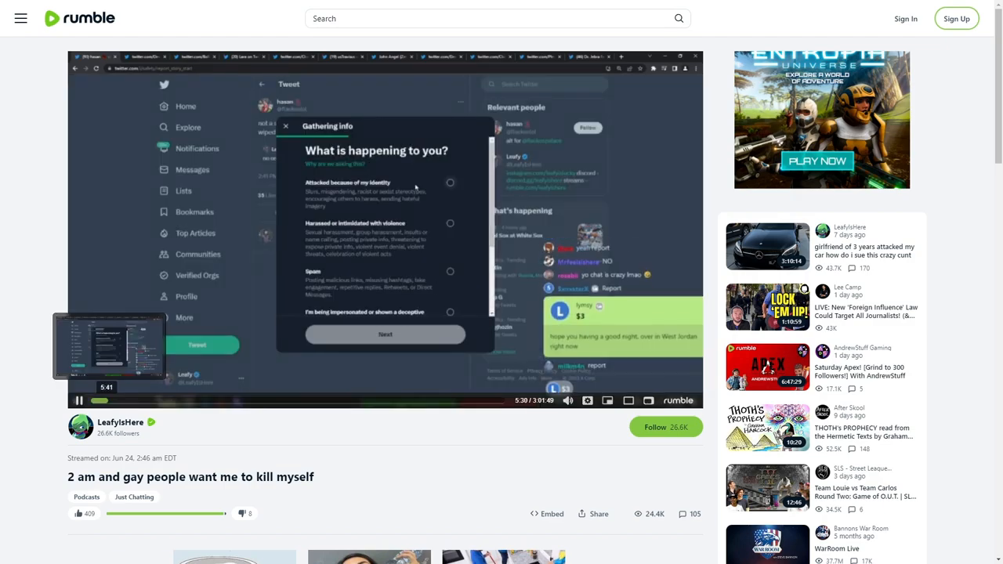
left_click(79, 400)
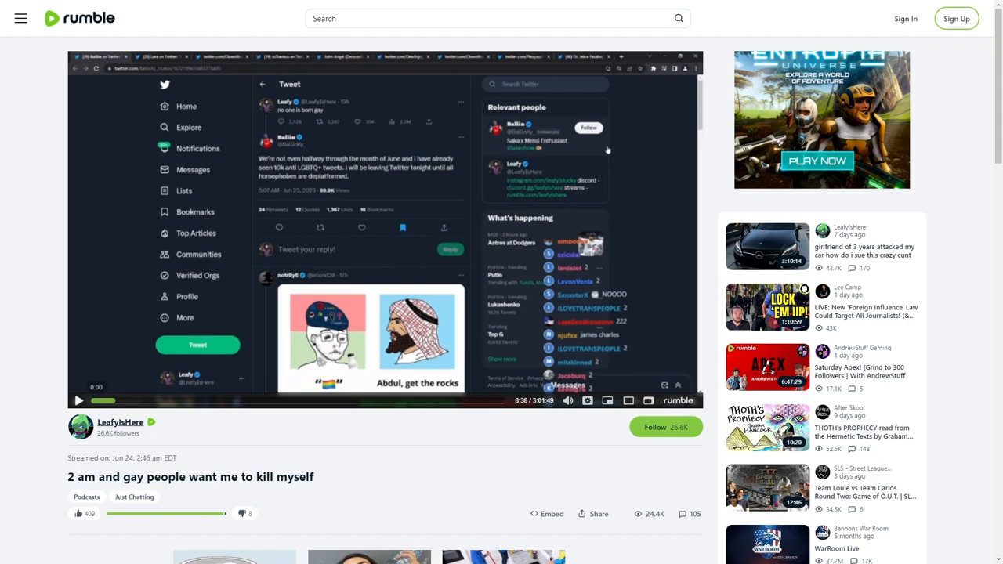
left_click(78, 400)
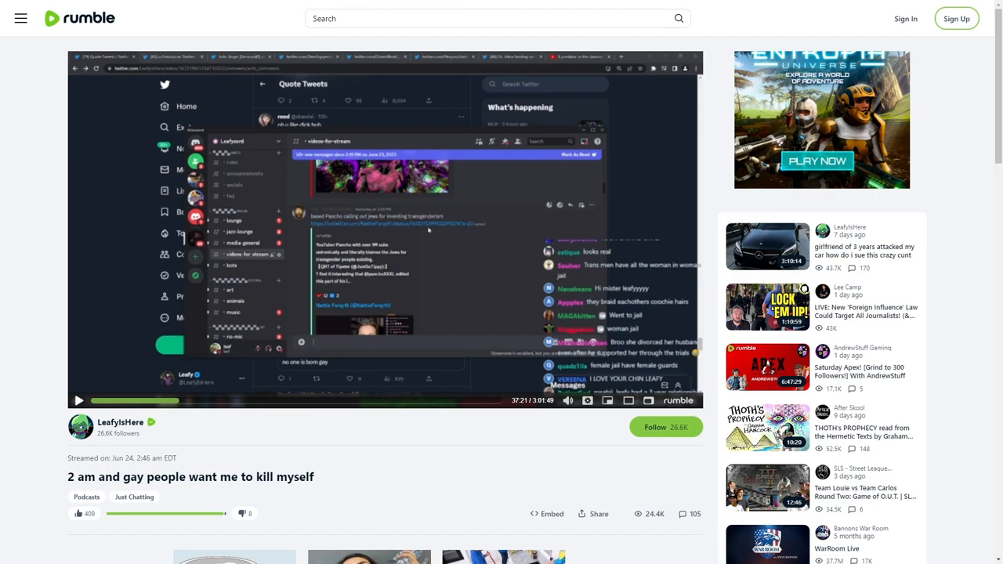
left_click(767, 246)
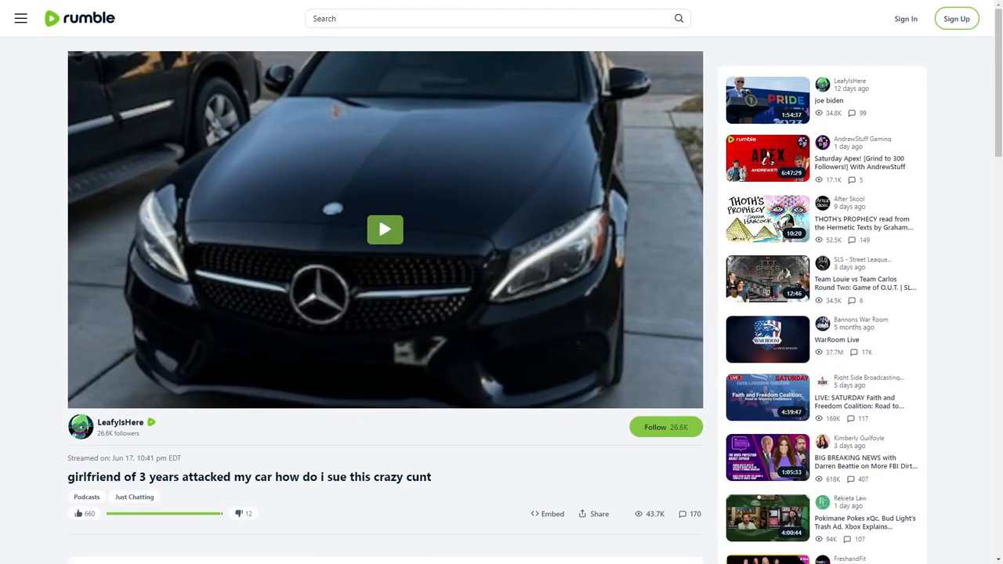
Play the car video and read viewer comments, returning to the player about 4.5 minutes in.
left_click(384, 228)
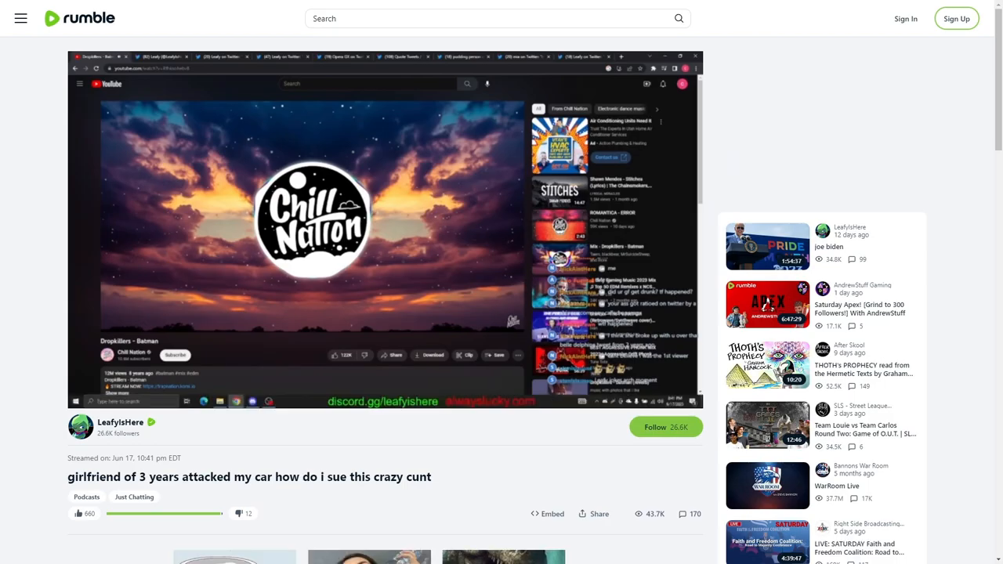
scroll("down", 3)
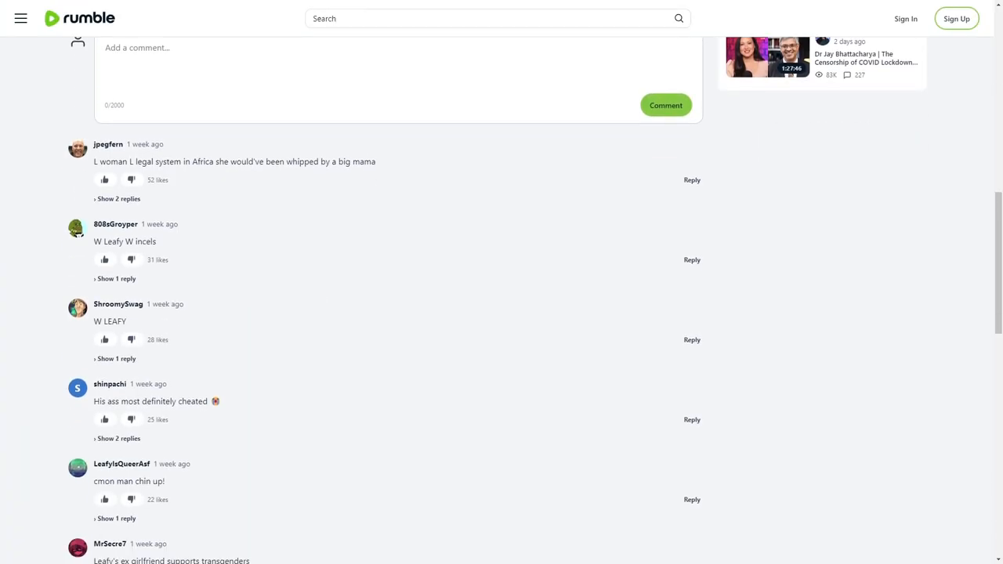
scroll("up", 3)
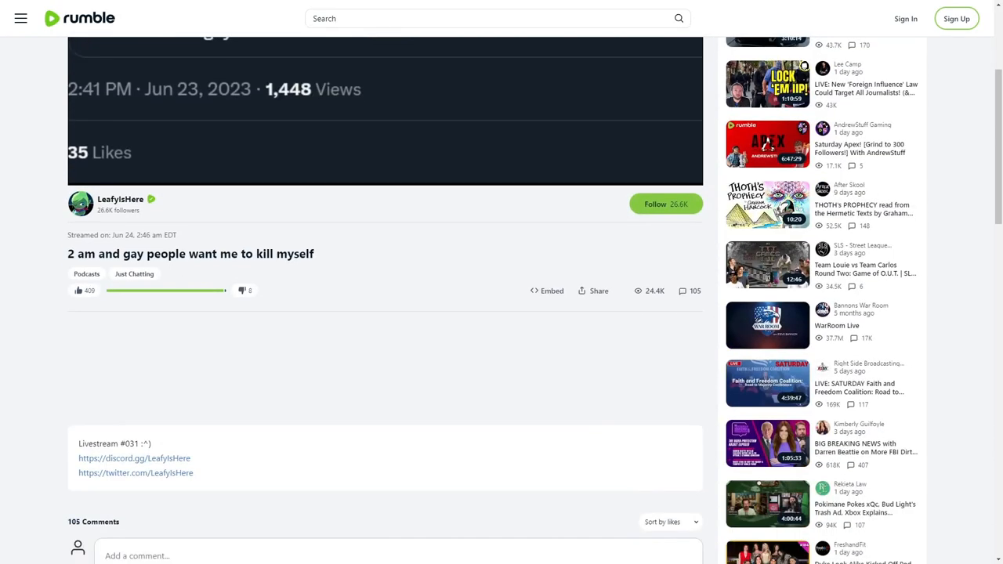
scroll("down", 3)
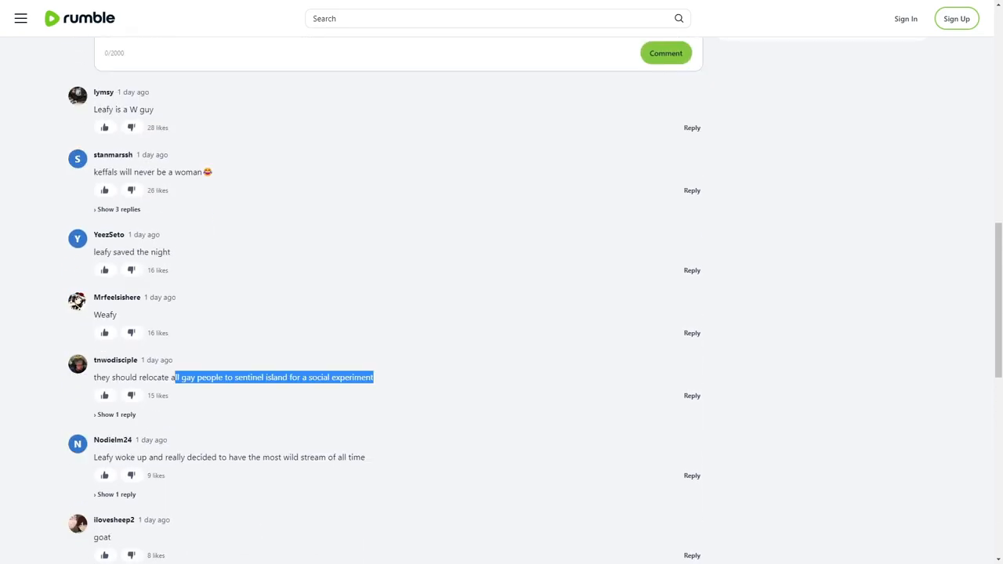
scroll("down", 3)
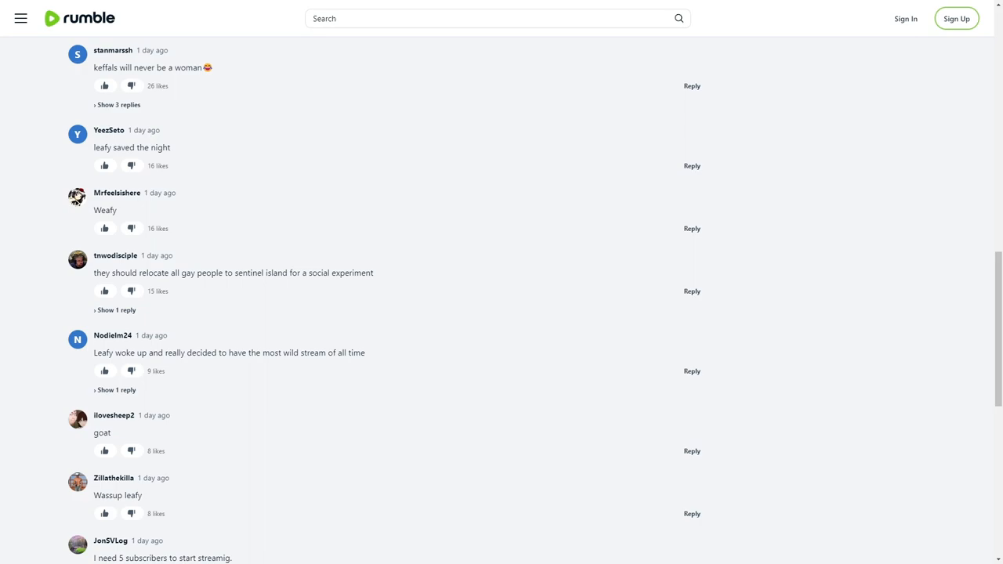
scroll("down", 3)
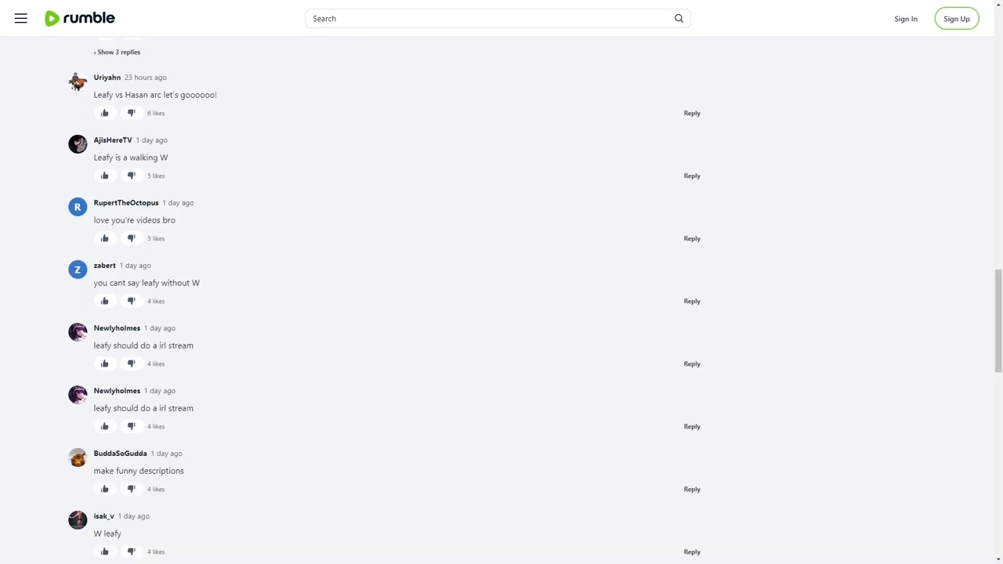
scroll("down", 3)
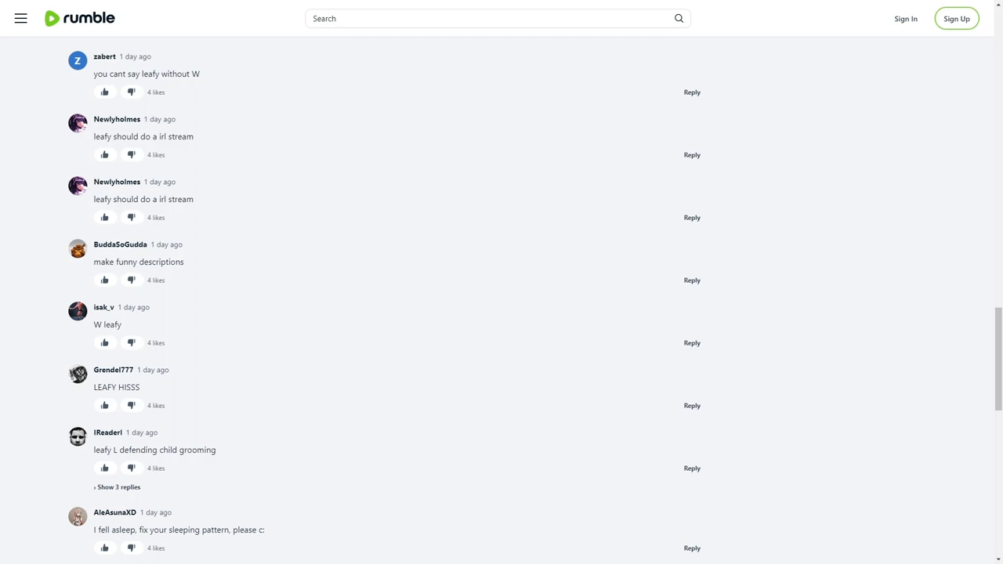
scroll("up", 3)
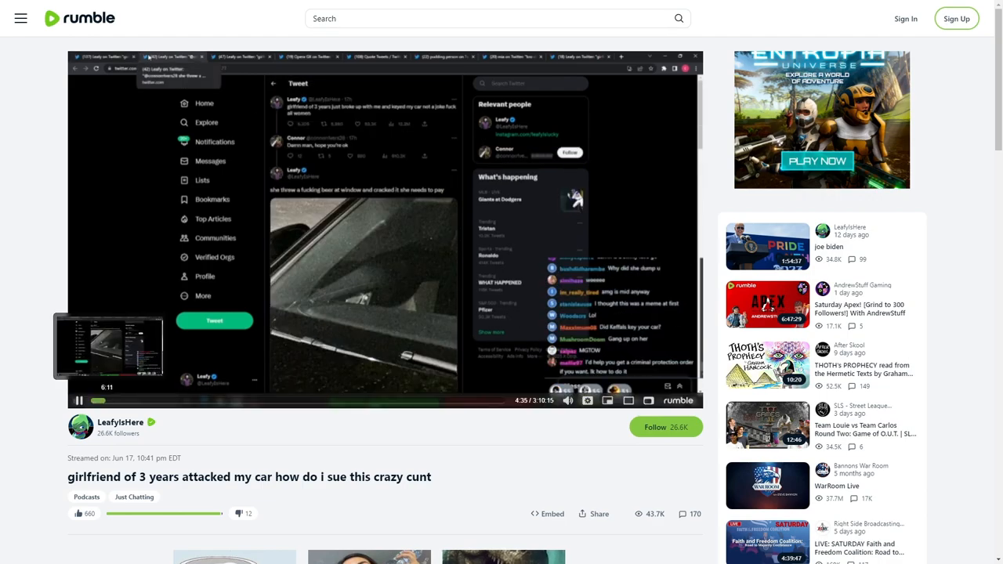
Pause the car video and go to LeafyIsHere's channel list of past streams.
left_click(79, 401)
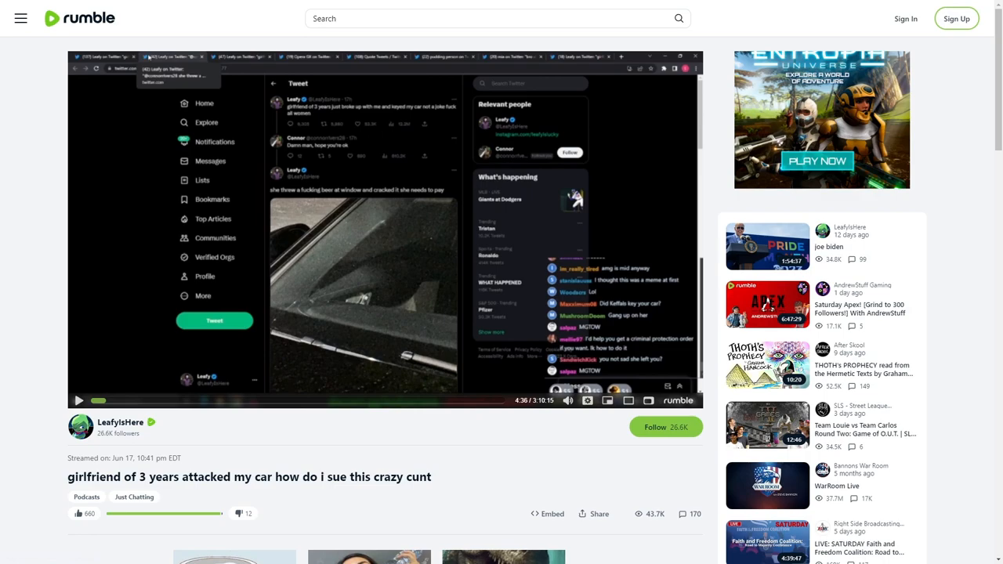
left_click(78, 400)
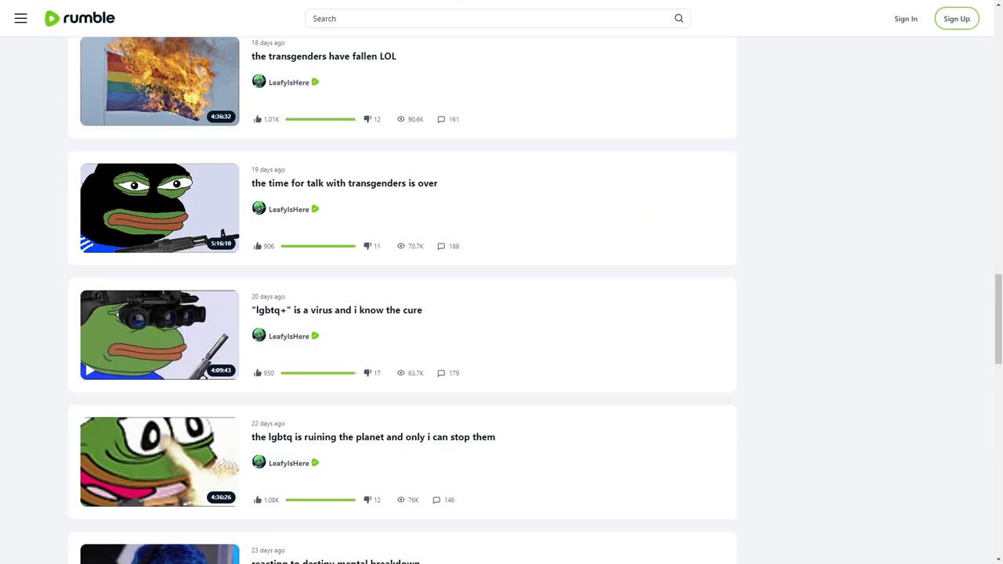
Open the '"lgbtq+" is a virus and i know the cure' stream and scroll through its comments.
left_click(159, 335)
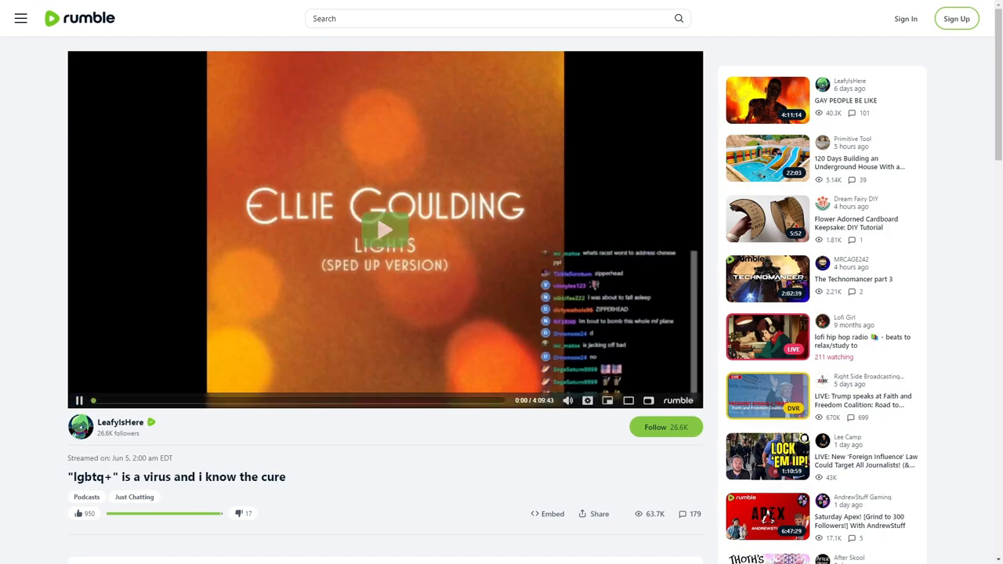
scroll("down", 3)
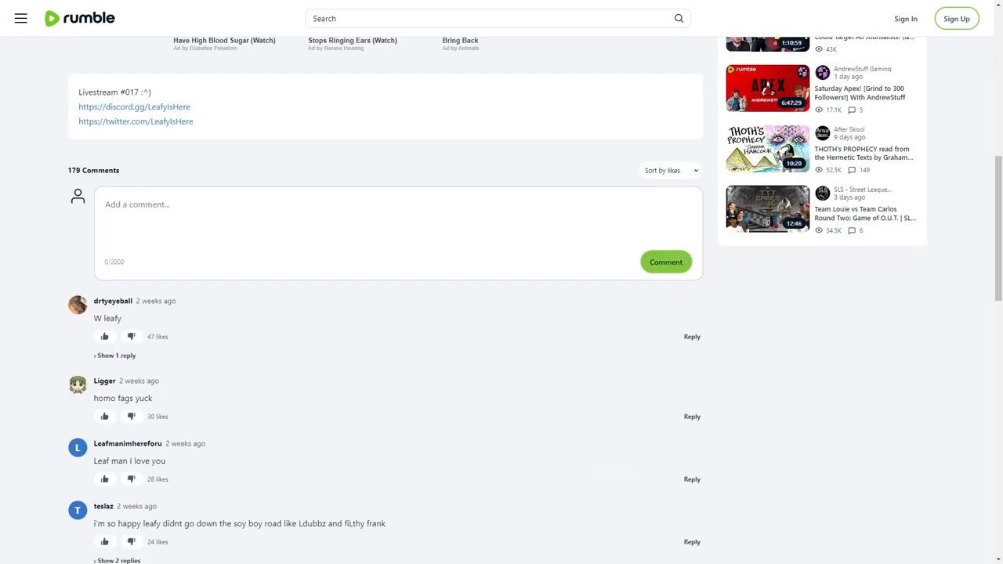
scroll("down", 3)
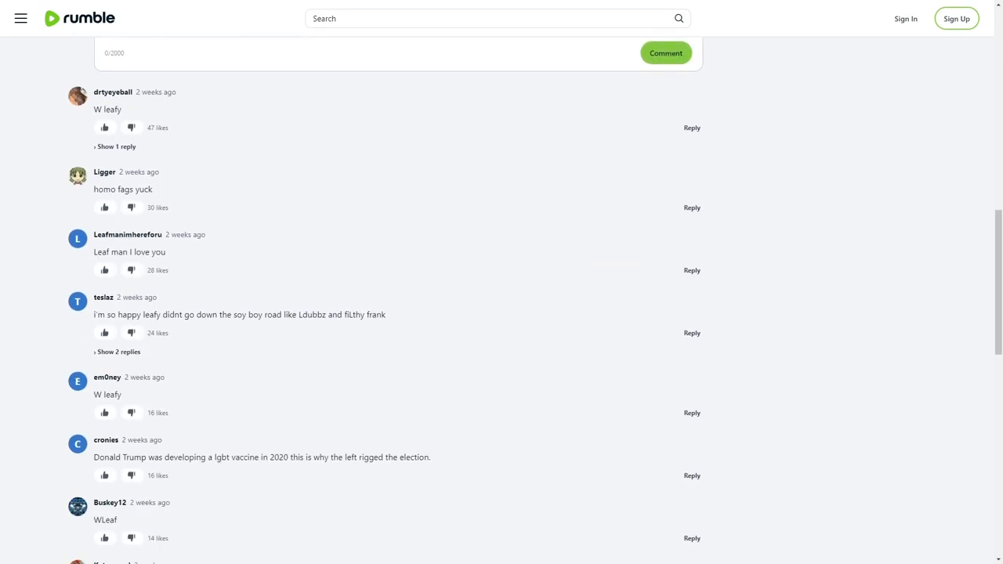
scroll("down", 3)
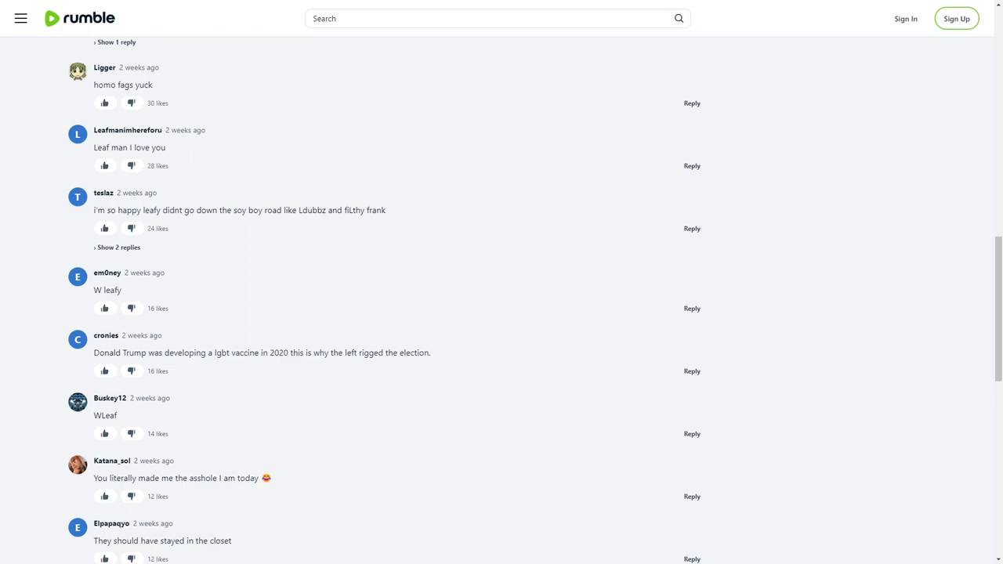
scroll("down", 3)
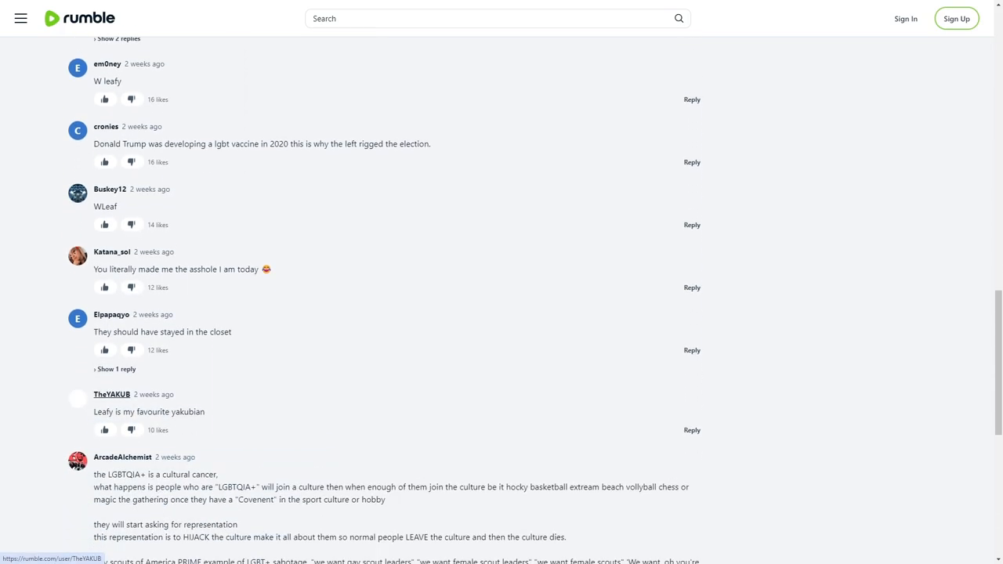
scroll("down", 3)
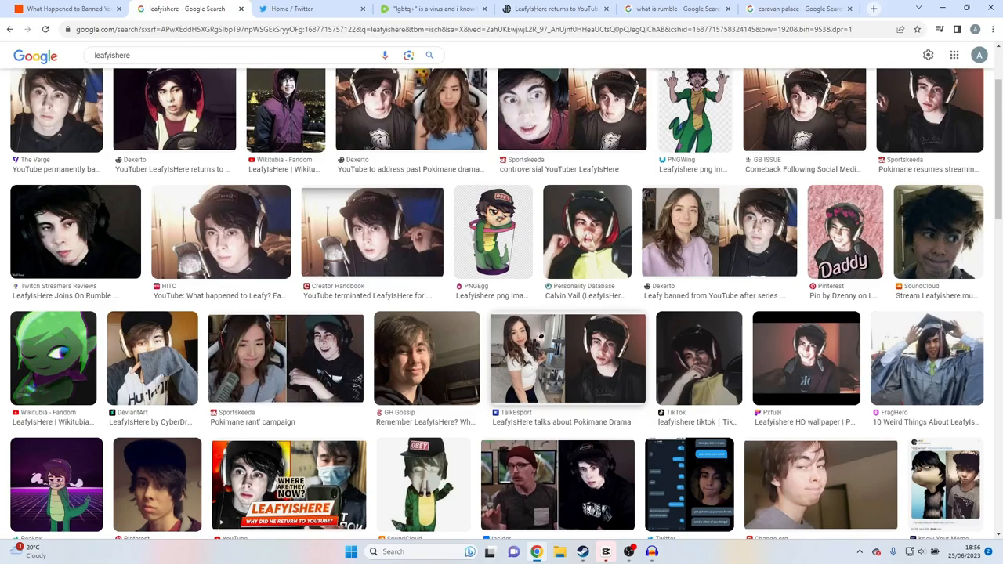
Preview the Know Your Meme tweet screenshot, then the Twitter photo, in the leafyishere image results.
scroll("down", 3)
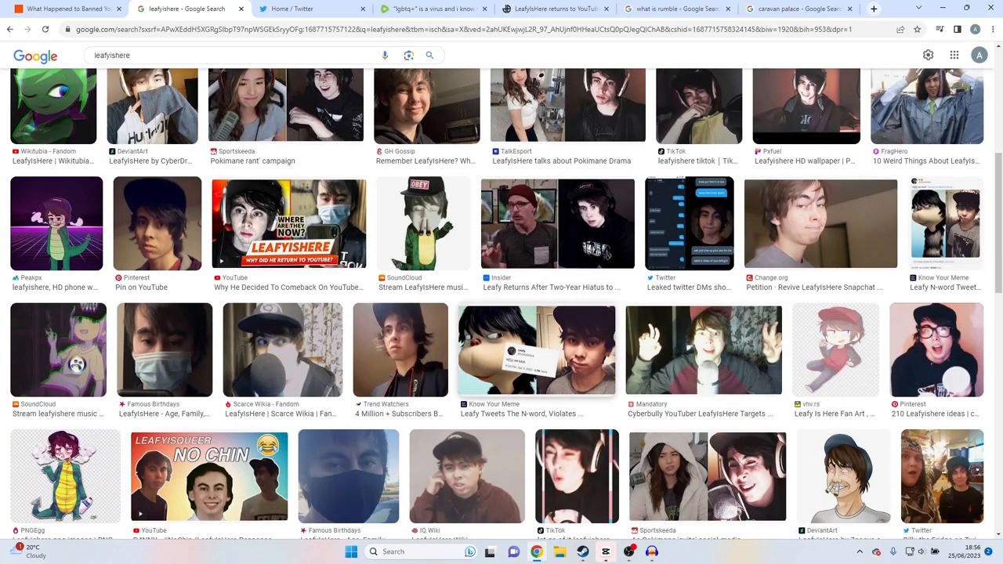
left_click(536, 350)
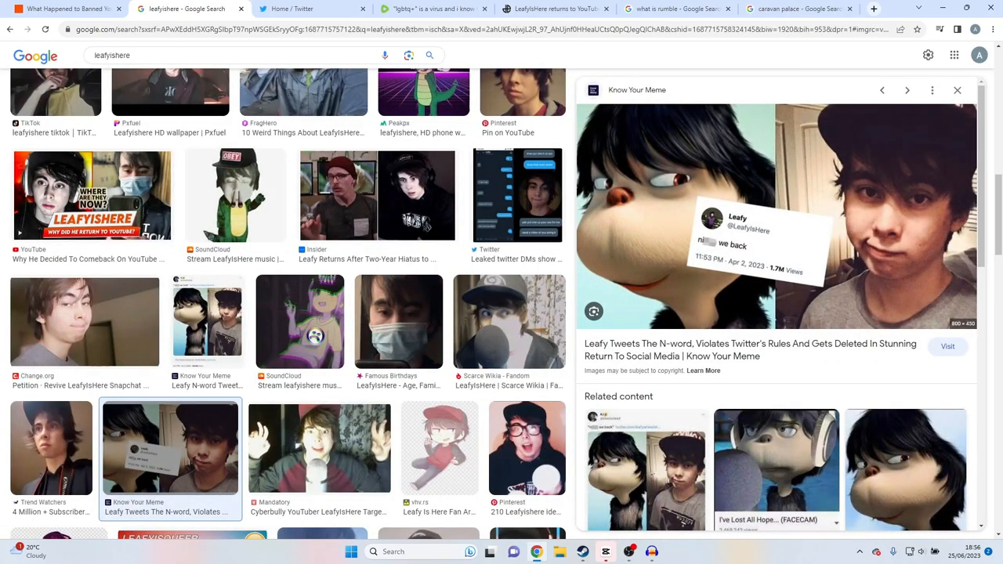
mouse_move(748, 349)
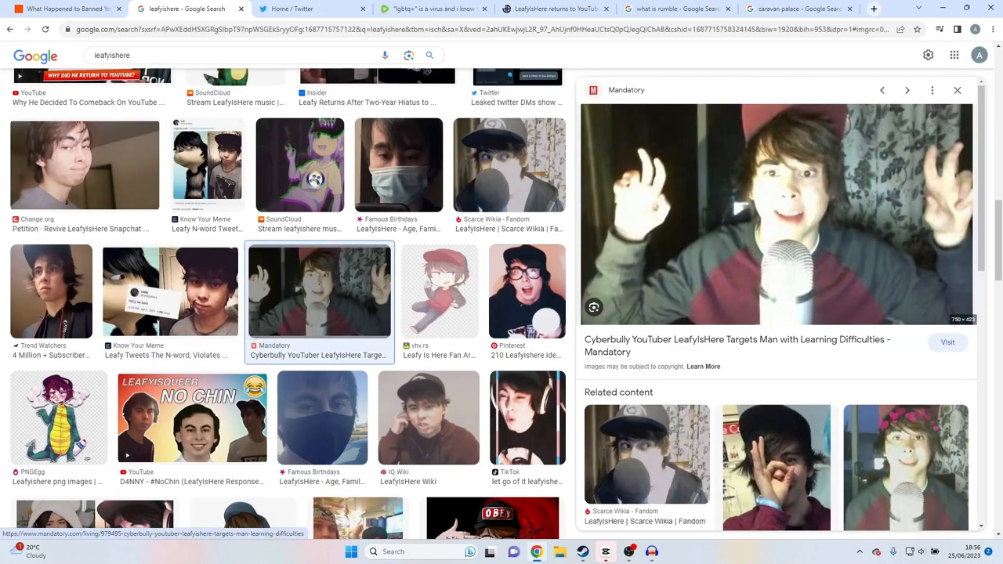
scroll("down", 3)
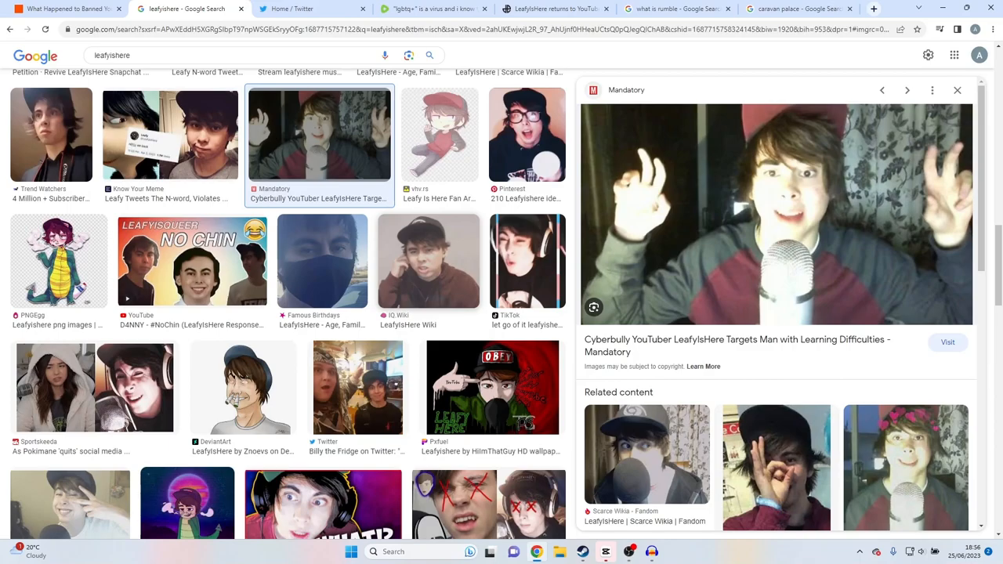
left_click(358, 387)
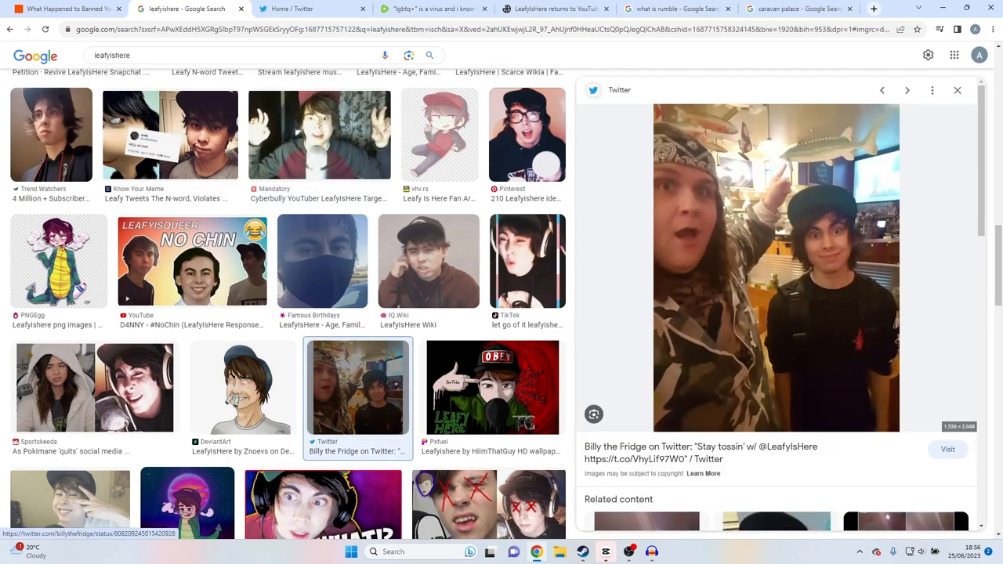